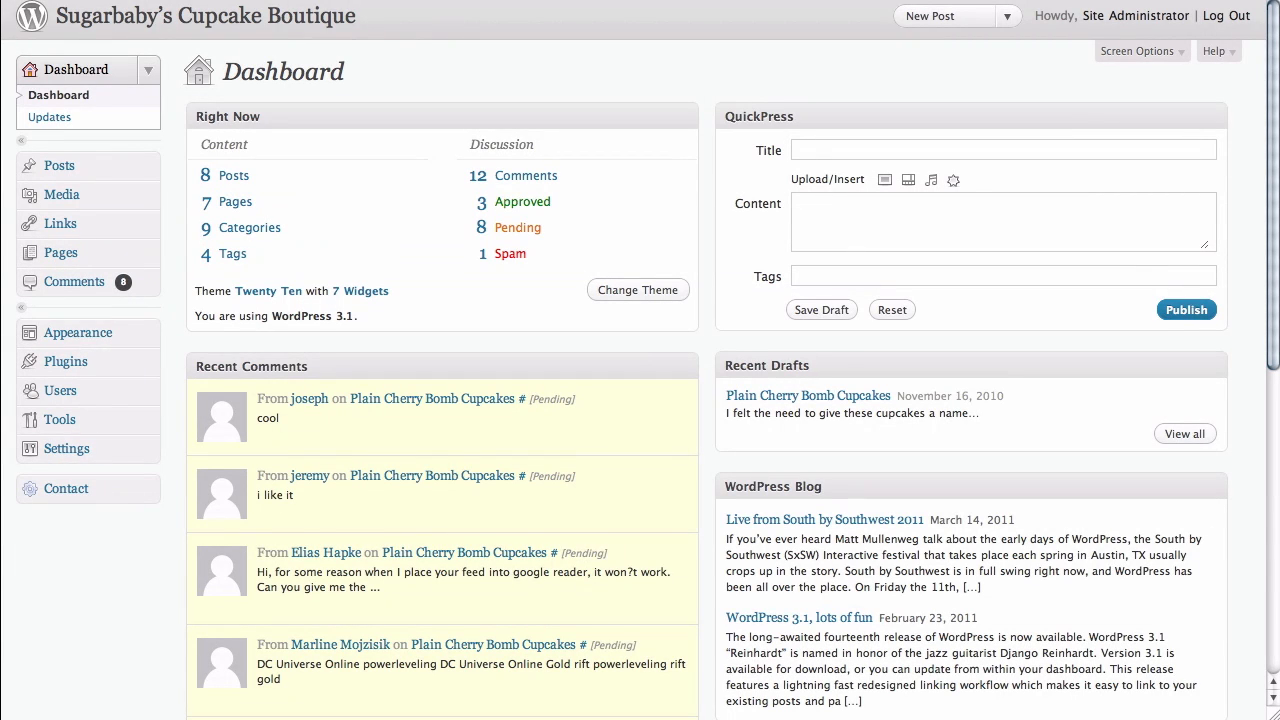
mouse_move(635, 76)
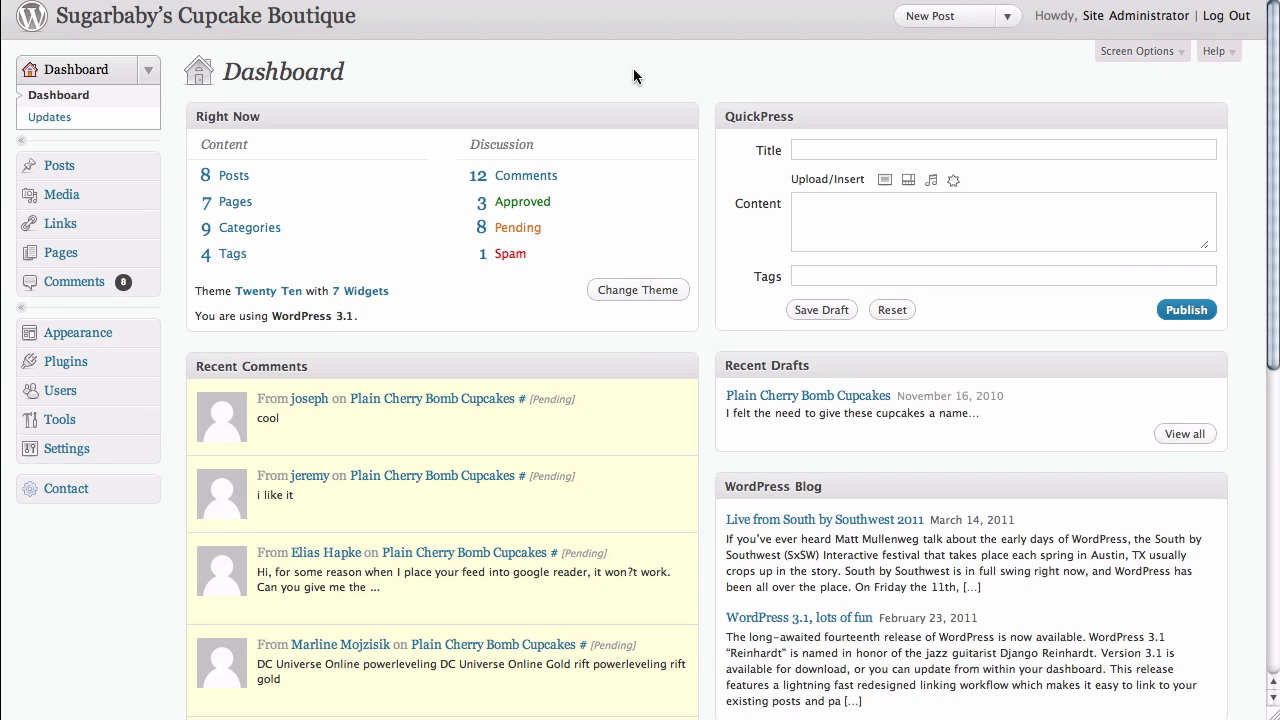
mouse_move(646, 72)
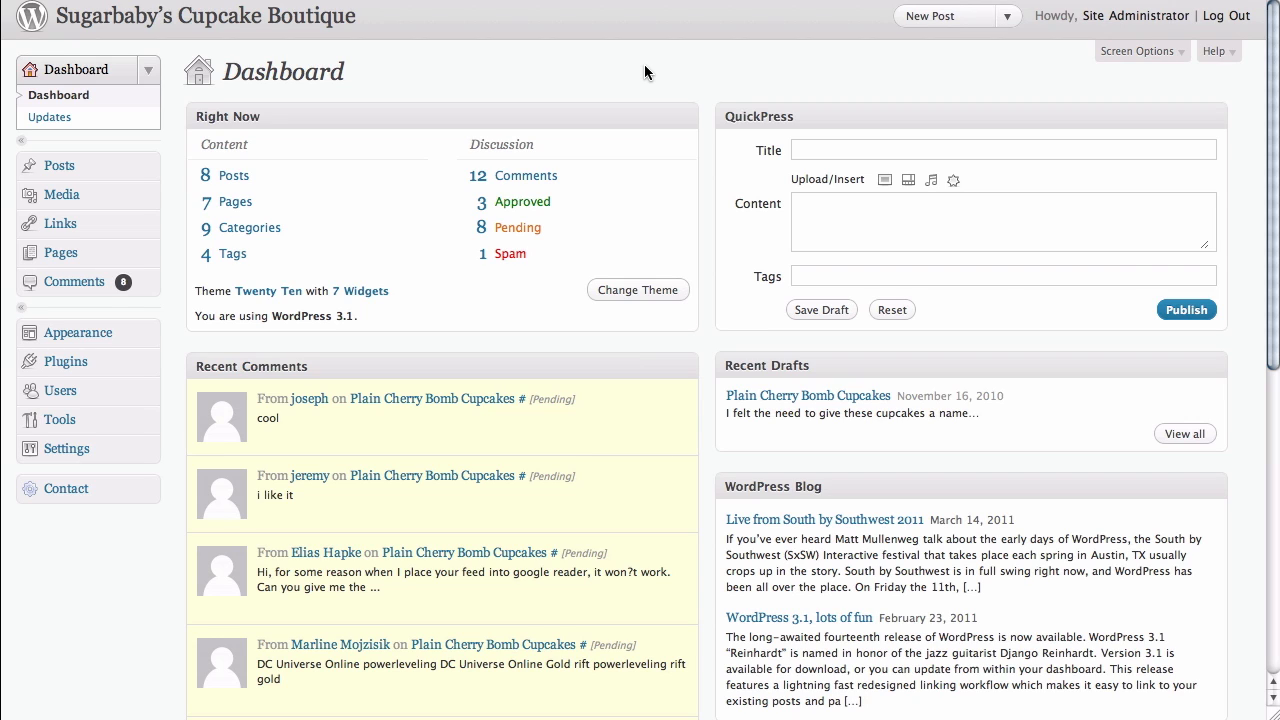
mouse_move(602, 71)
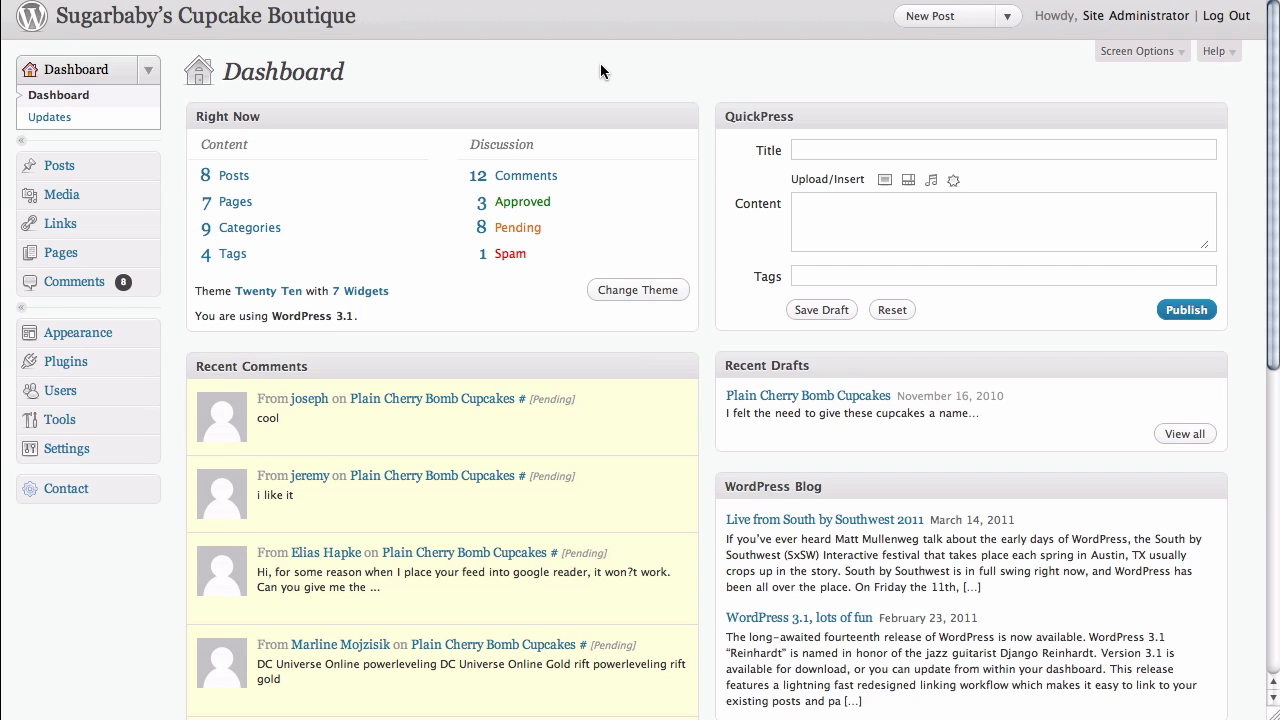
mouse_move(528, 66)
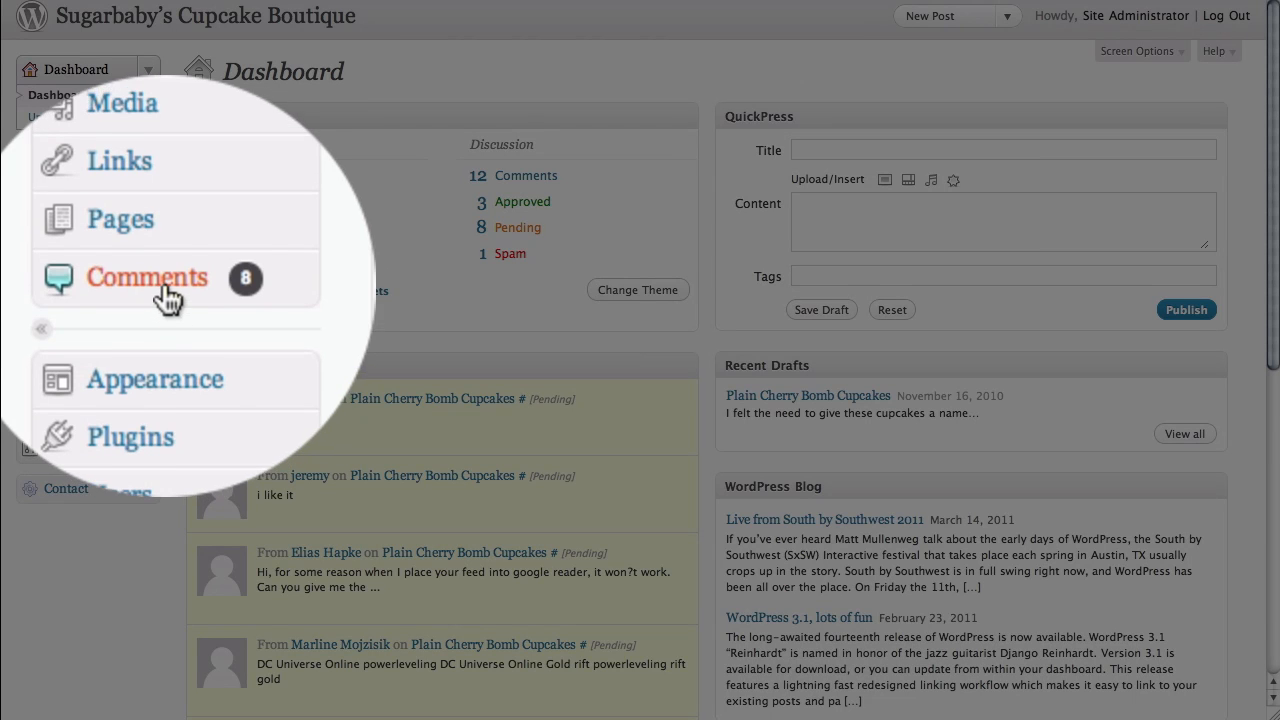
Step: Open the Comments screen and scroll through the pending comments with their authors and dates
left_click(147, 277)
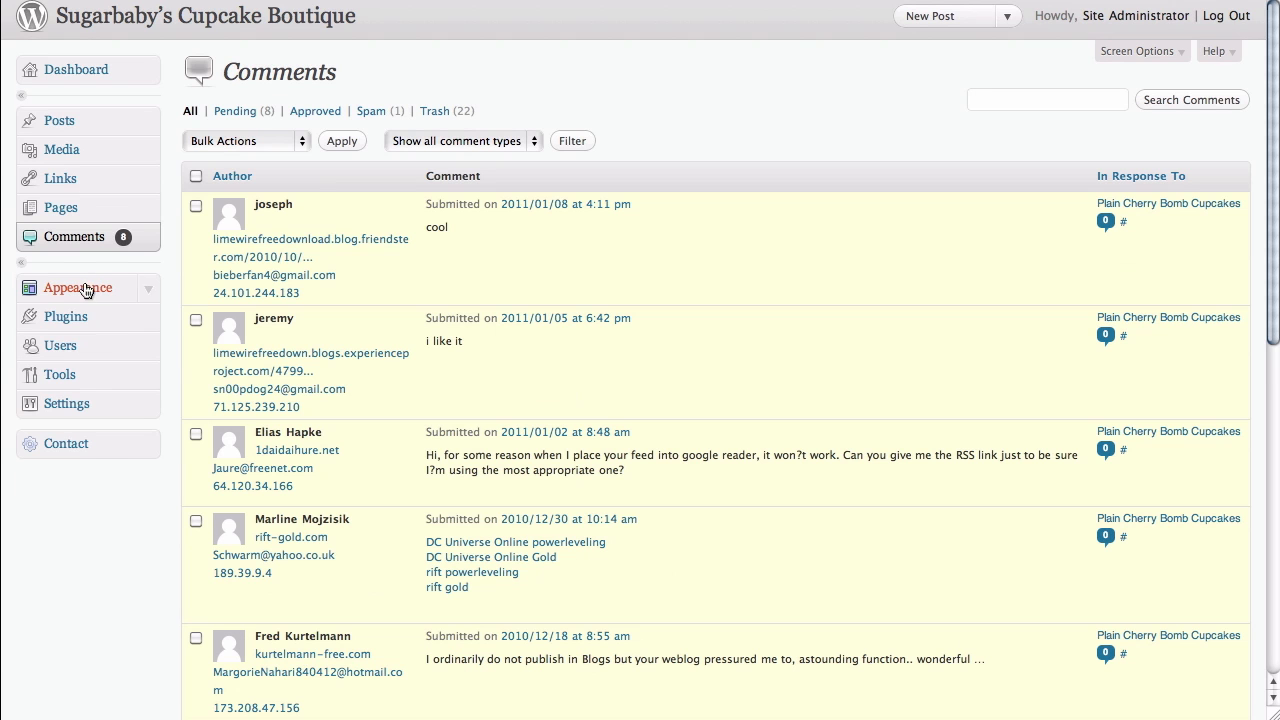
mouse_move(817, 147)
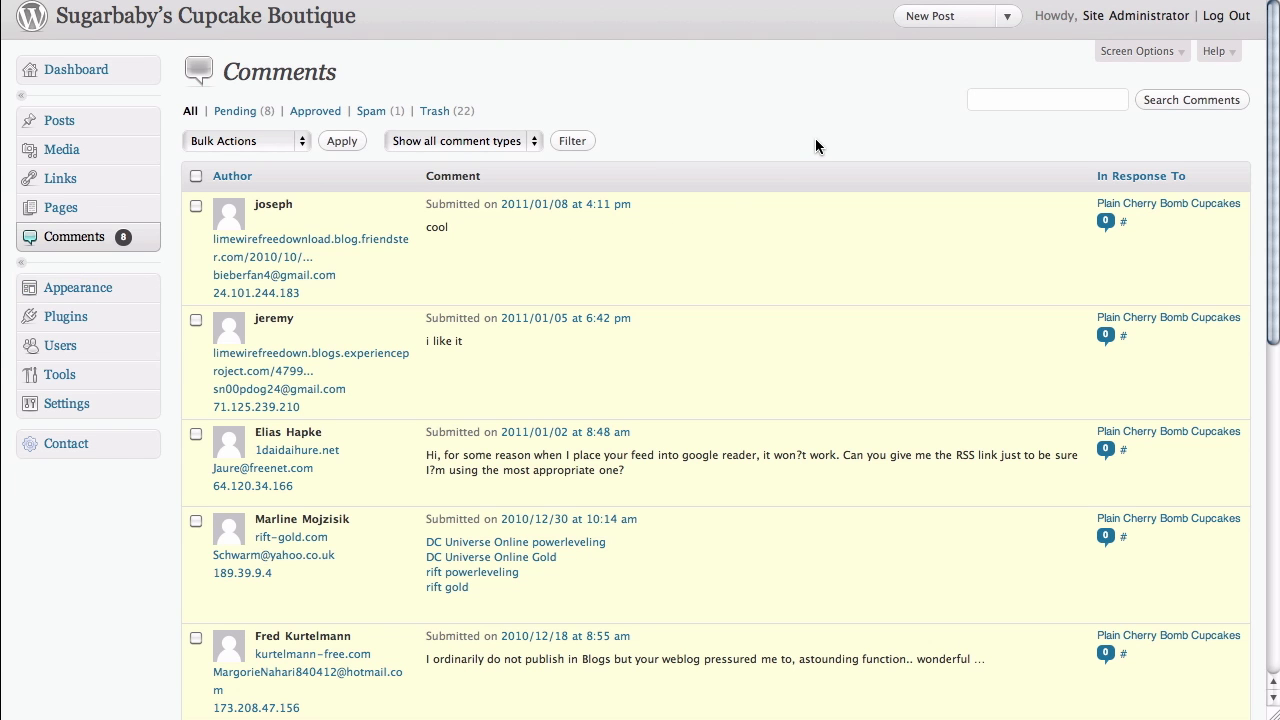
scroll("down", 3)
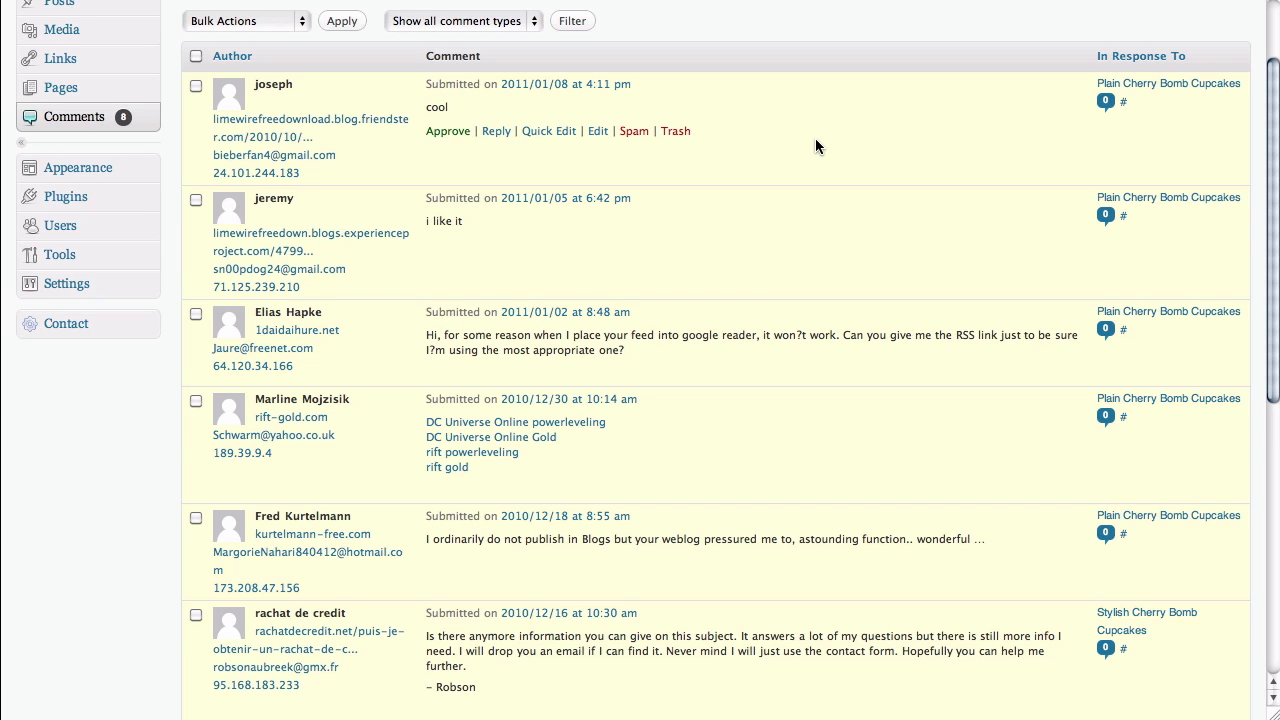
mouse_move(806, 144)
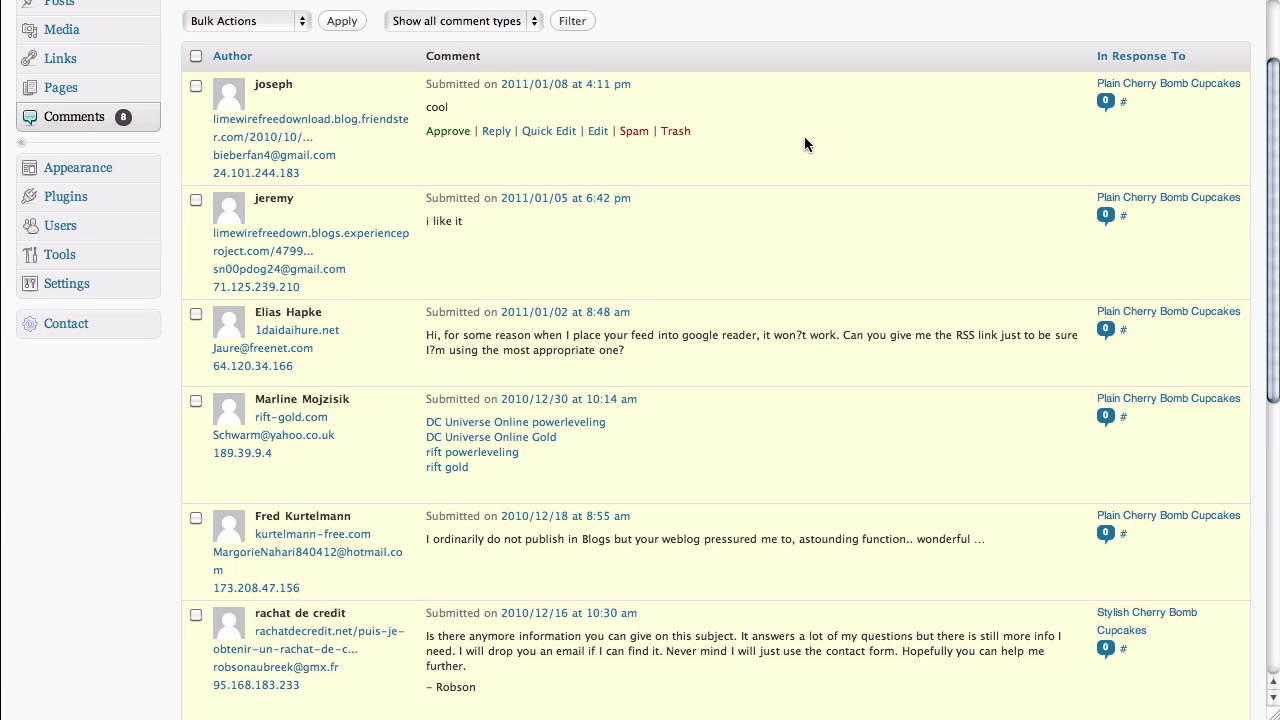
mouse_move(360, 139)
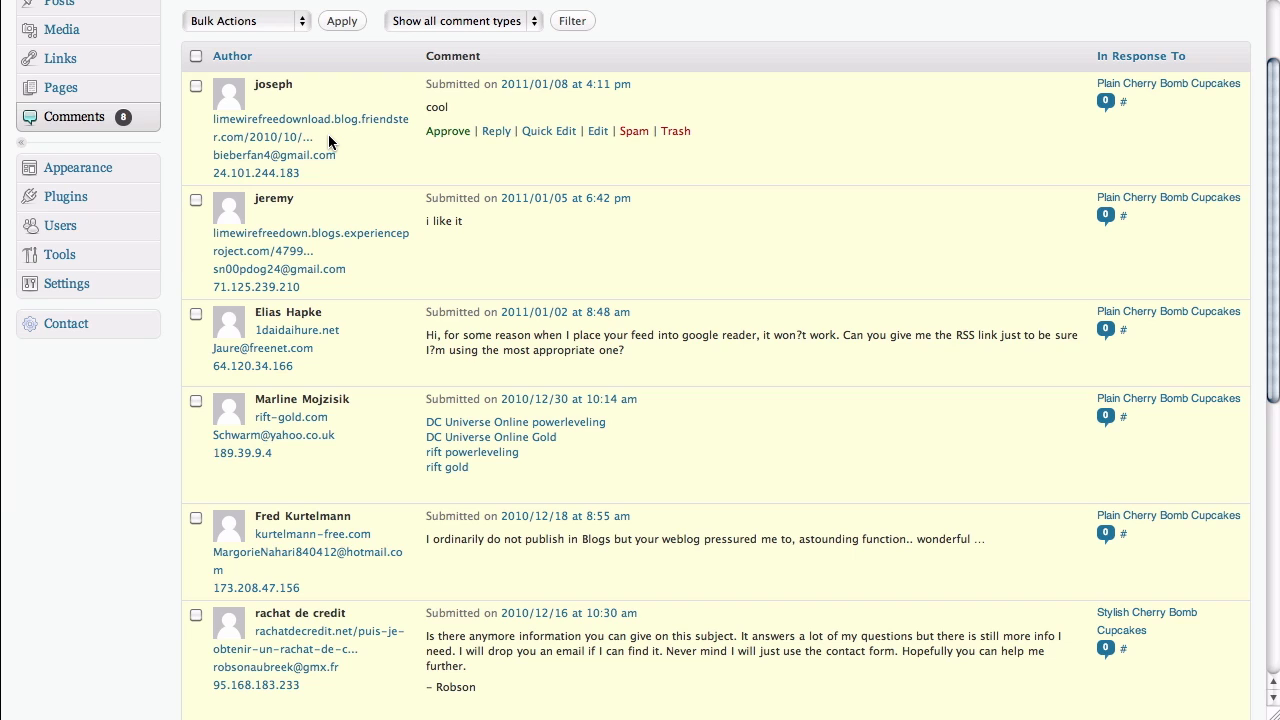
mouse_move(453, 118)
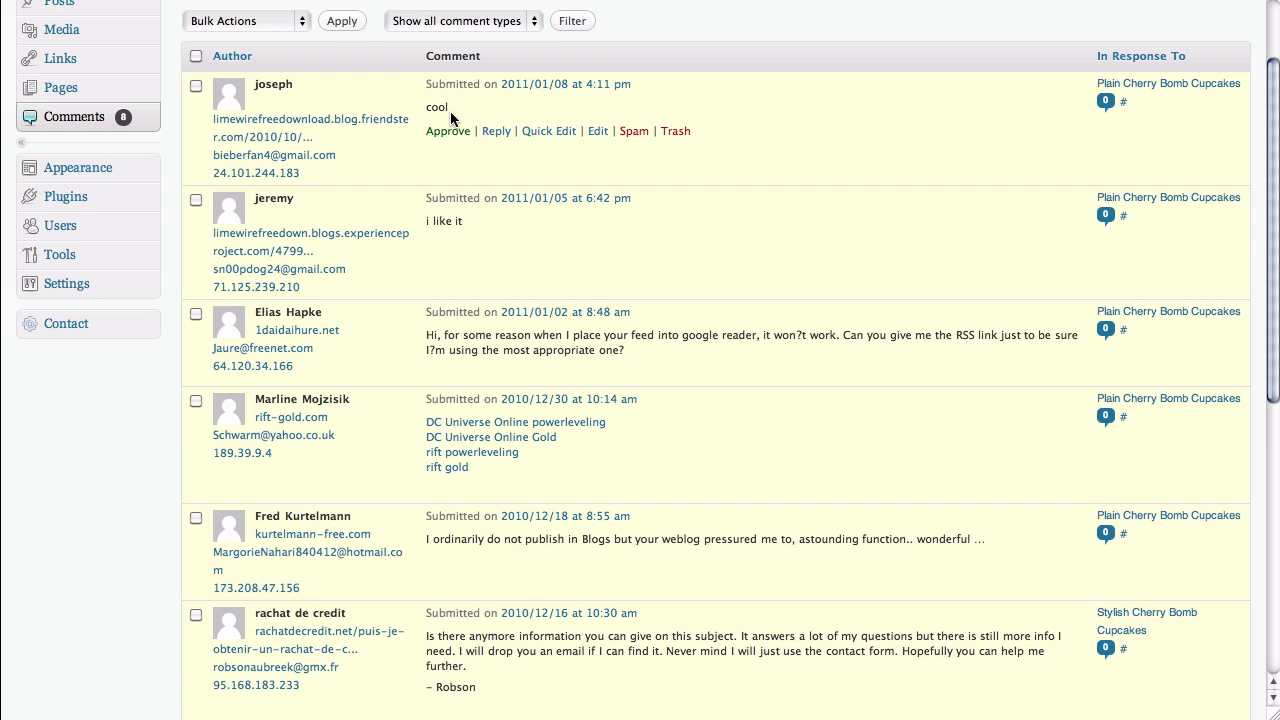
mouse_move(634, 131)
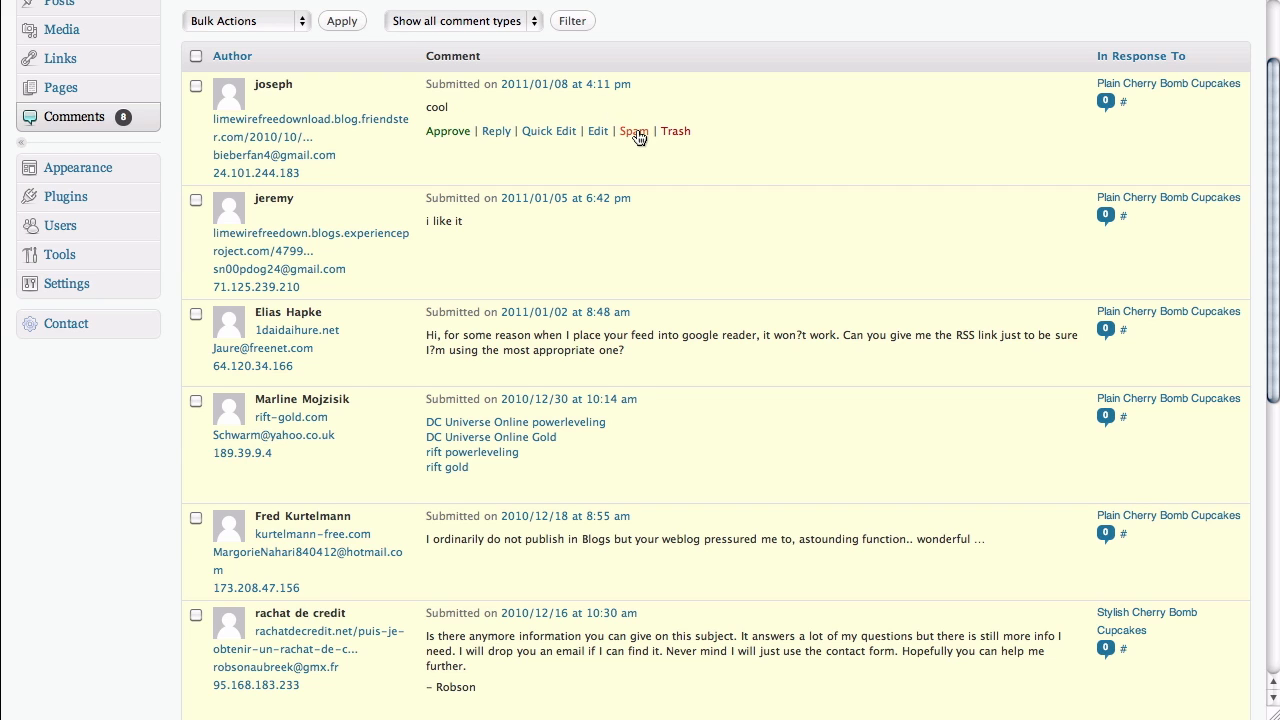
mouse_move(635, 131)
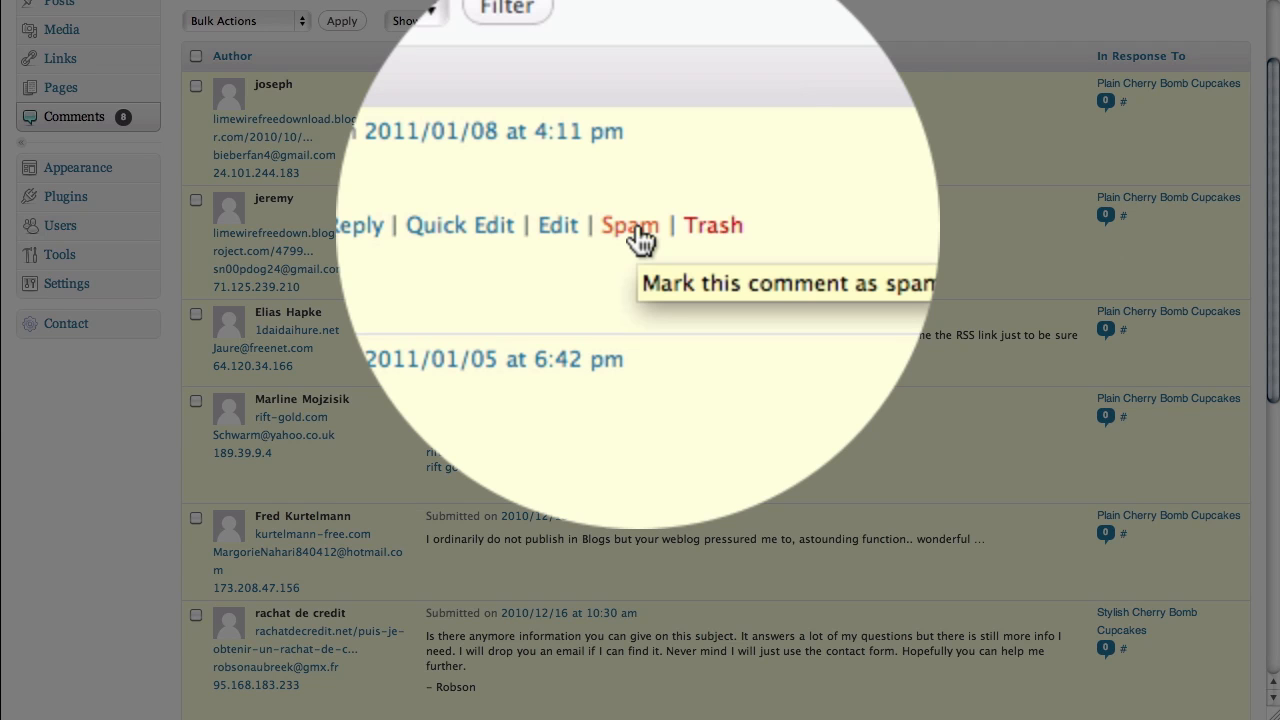
Step: Mark the top pending comment "cool" as spam, leaving 7 pending
left_click(630, 225)
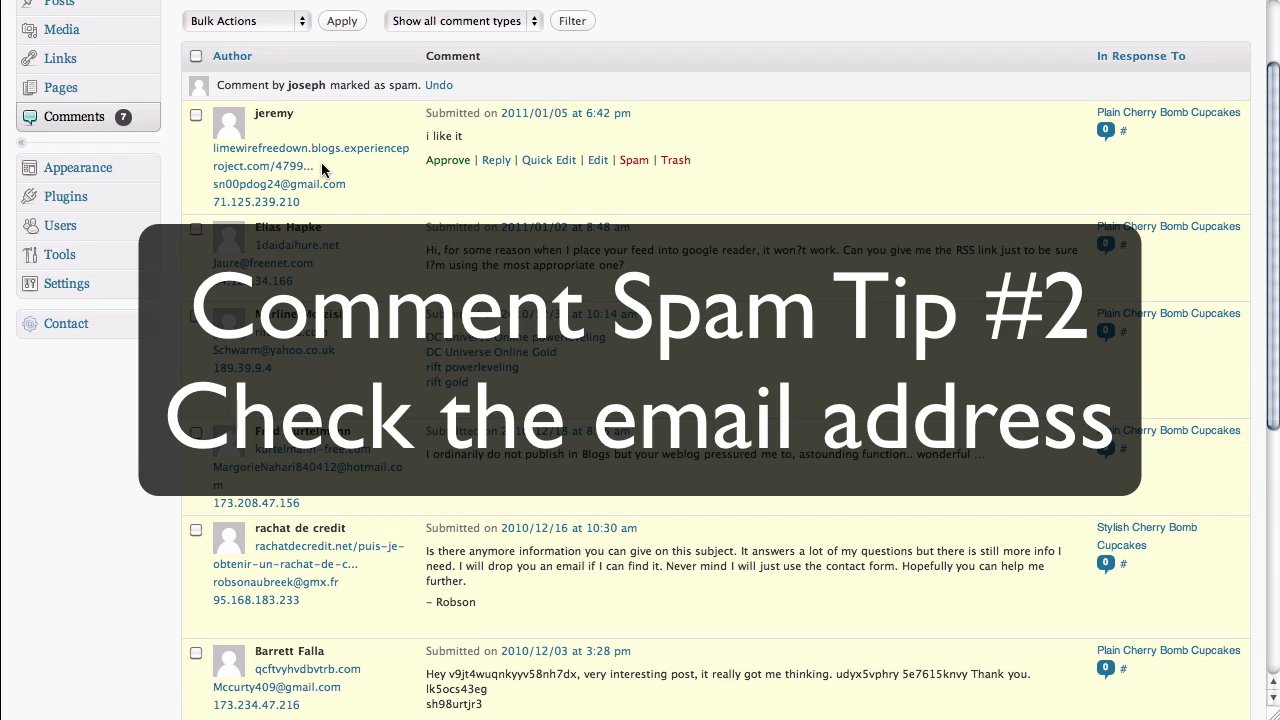
mouse_move(335, 198)
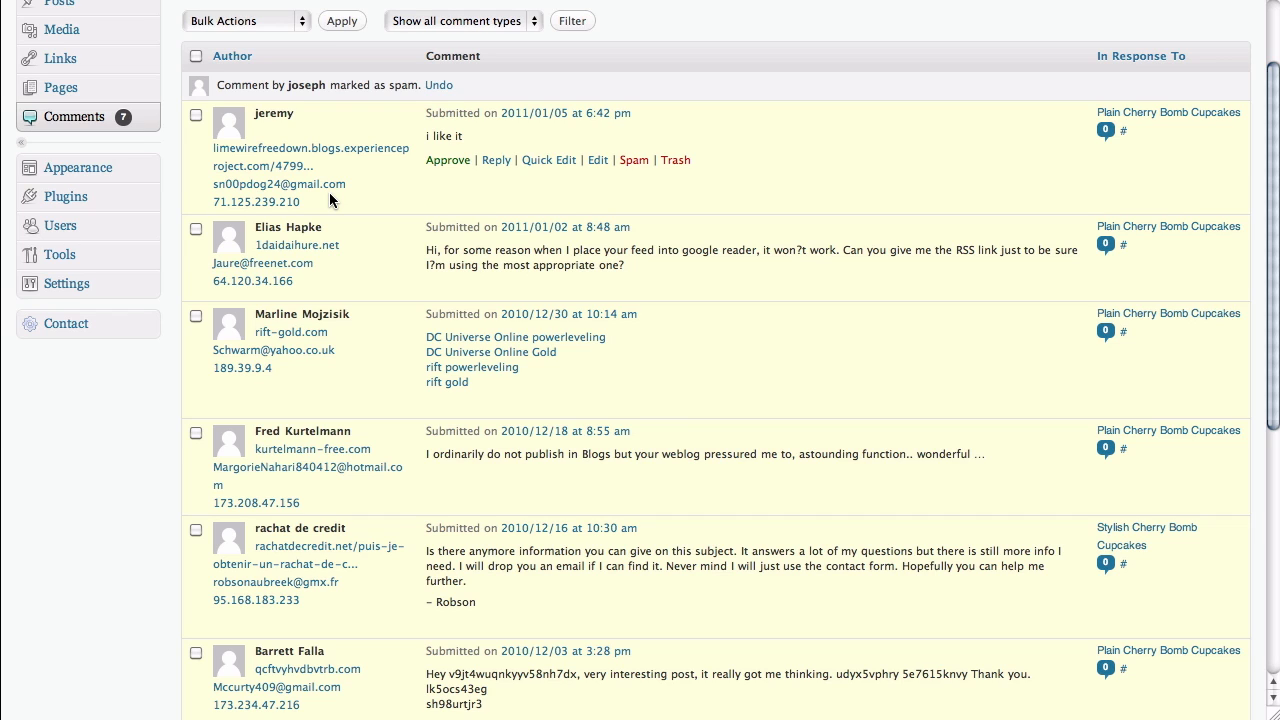
mouse_move(459, 143)
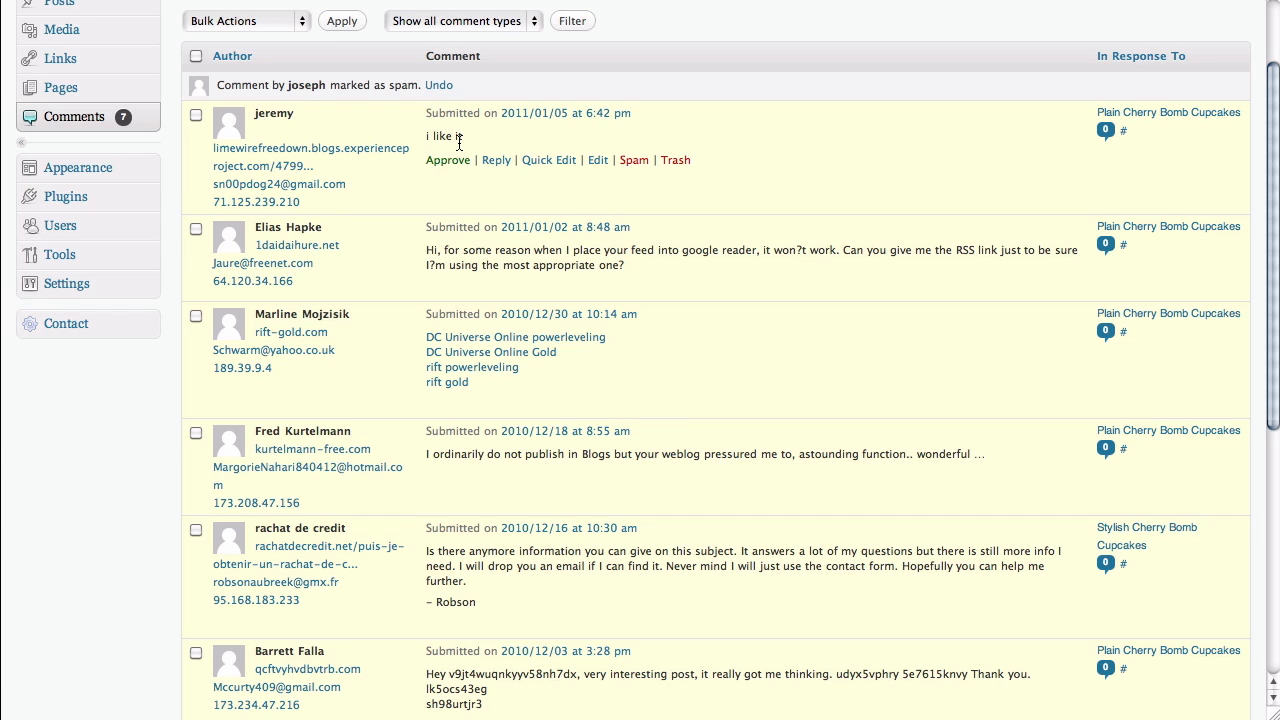
mouse_move(476, 146)
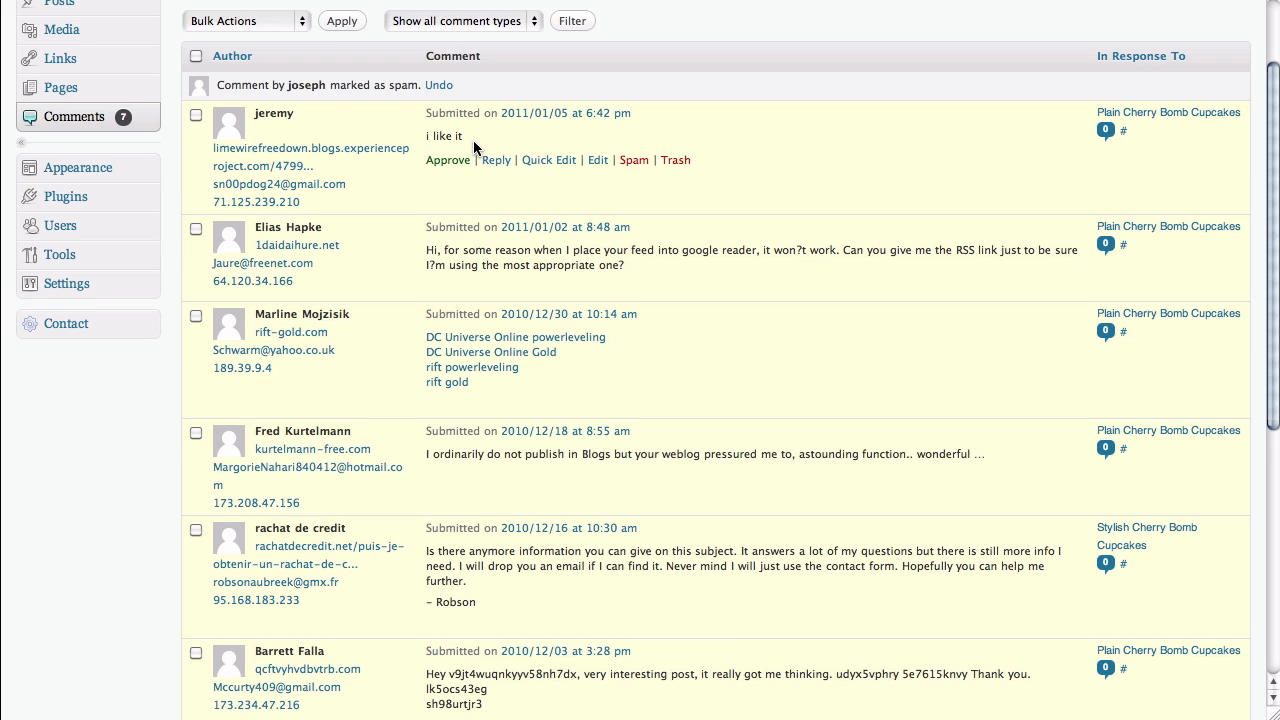
mouse_move(633, 160)
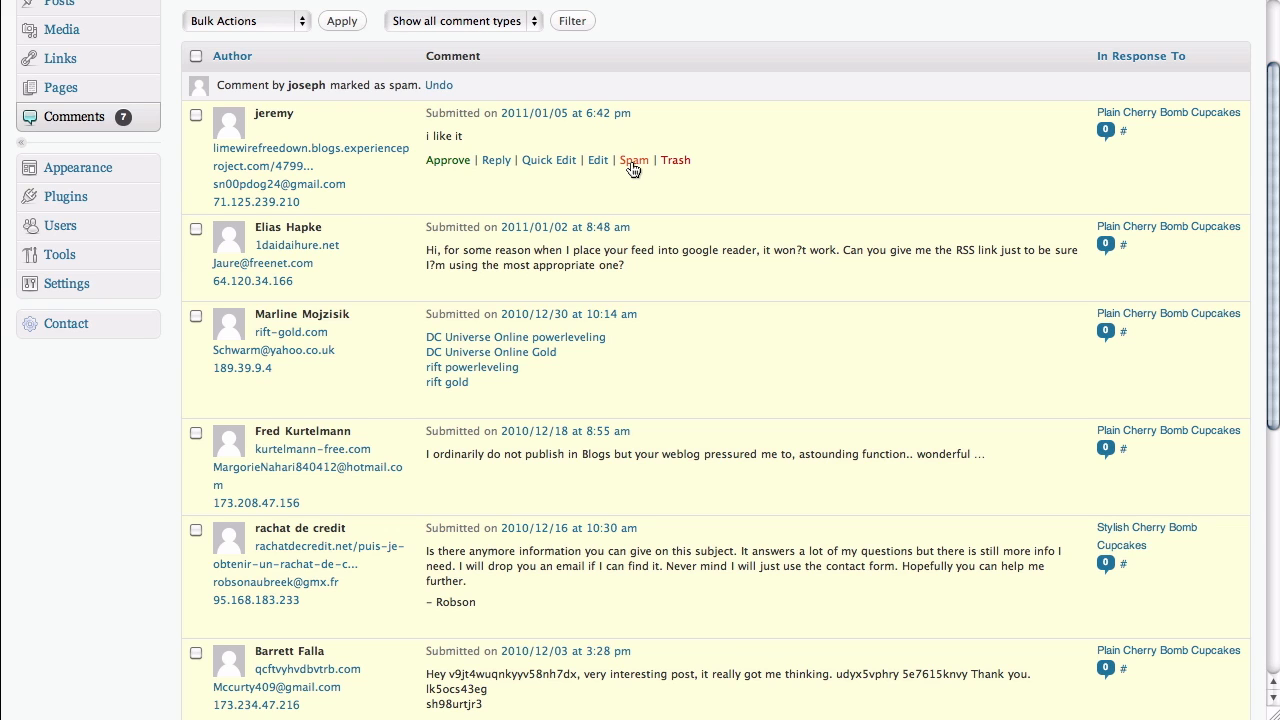
Step: Mark Jeremy's "i like it" comment as spam, leaving six pending
left_click(633, 160)
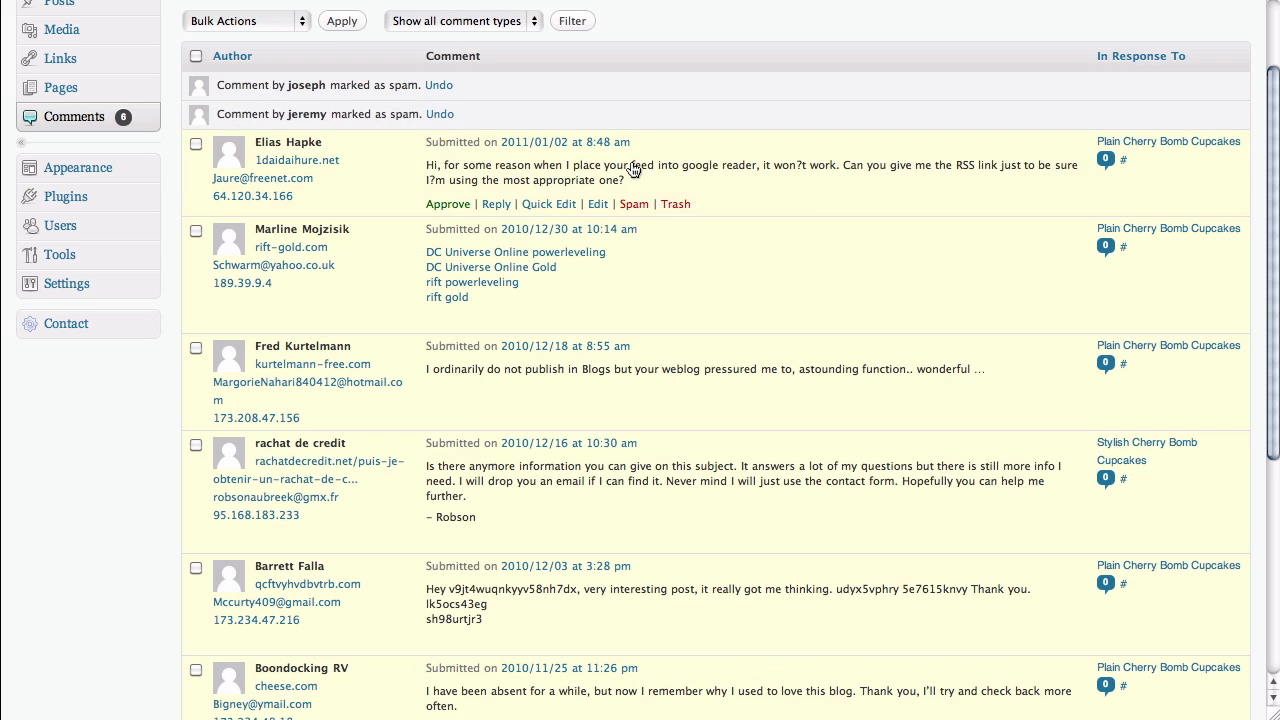
mouse_move(388, 168)
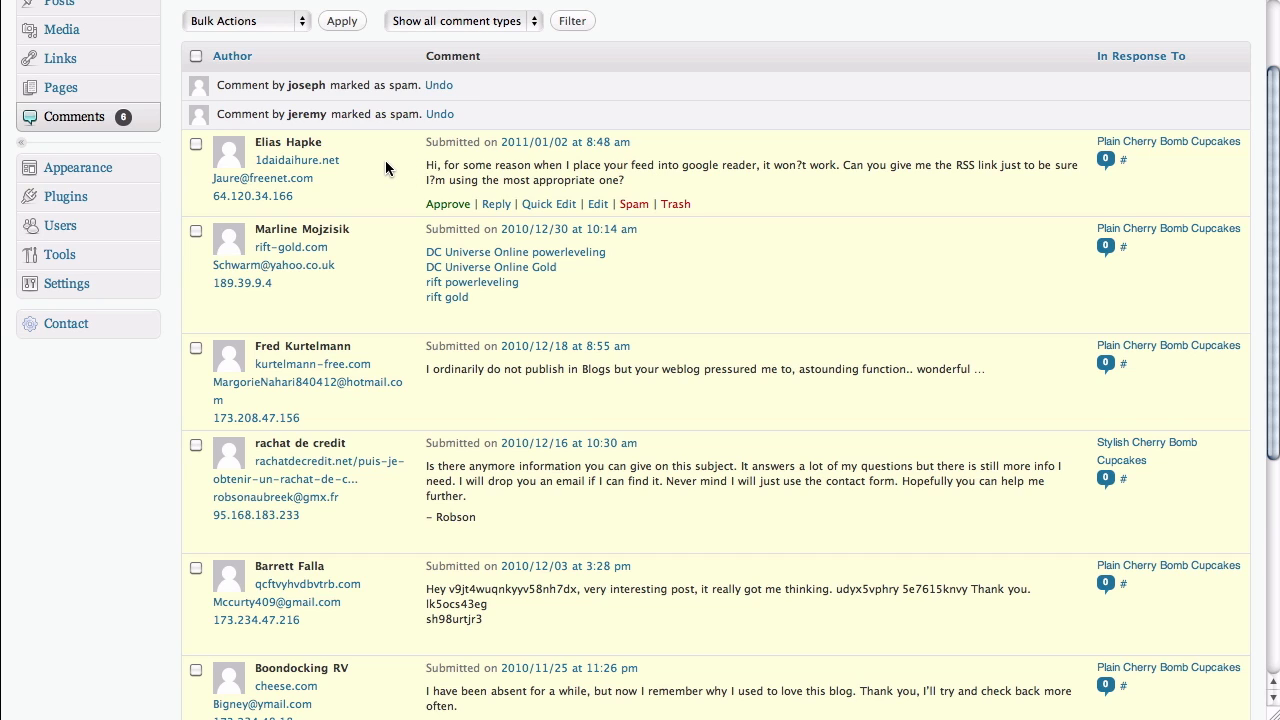
mouse_move(360, 168)
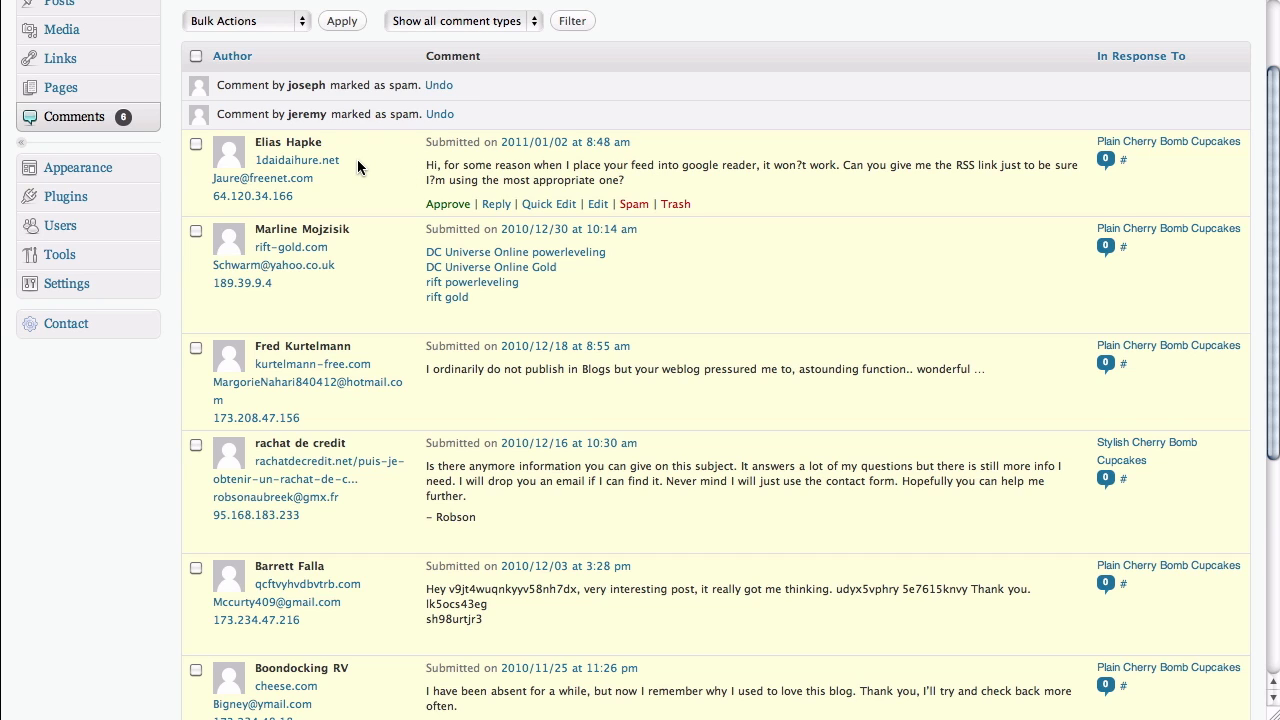
mouse_move(345, 165)
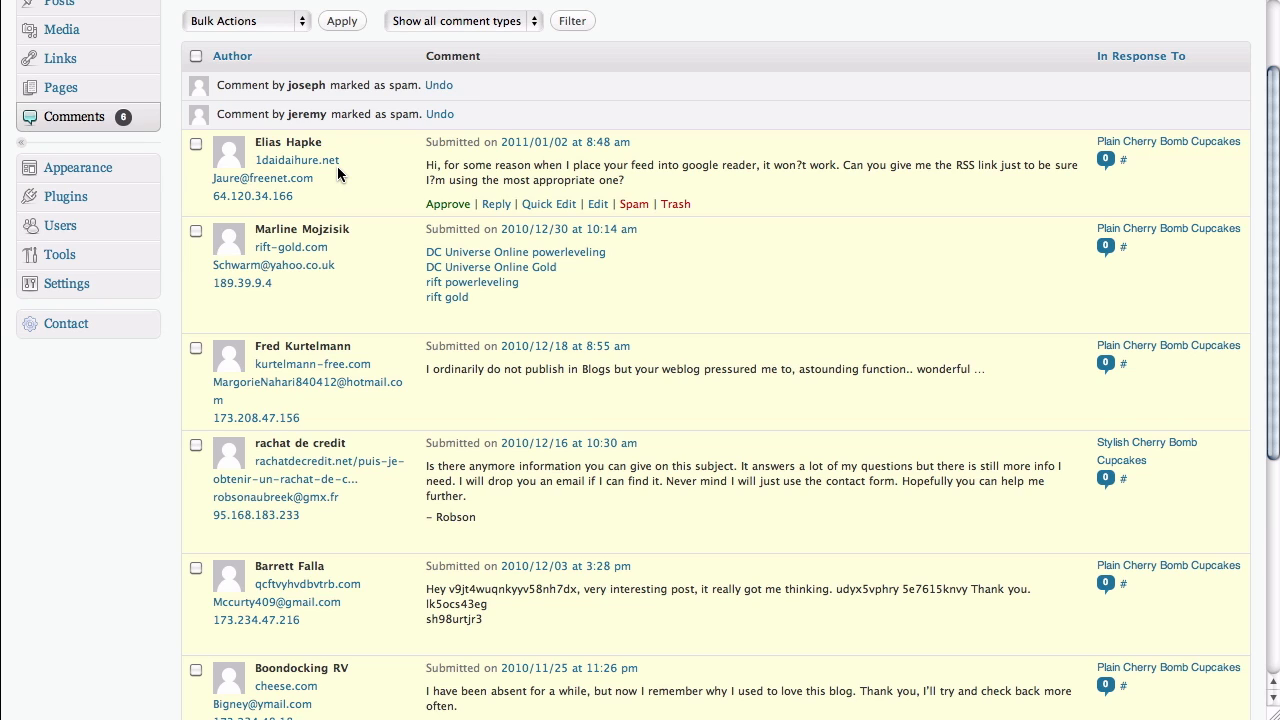
mouse_move(637, 183)
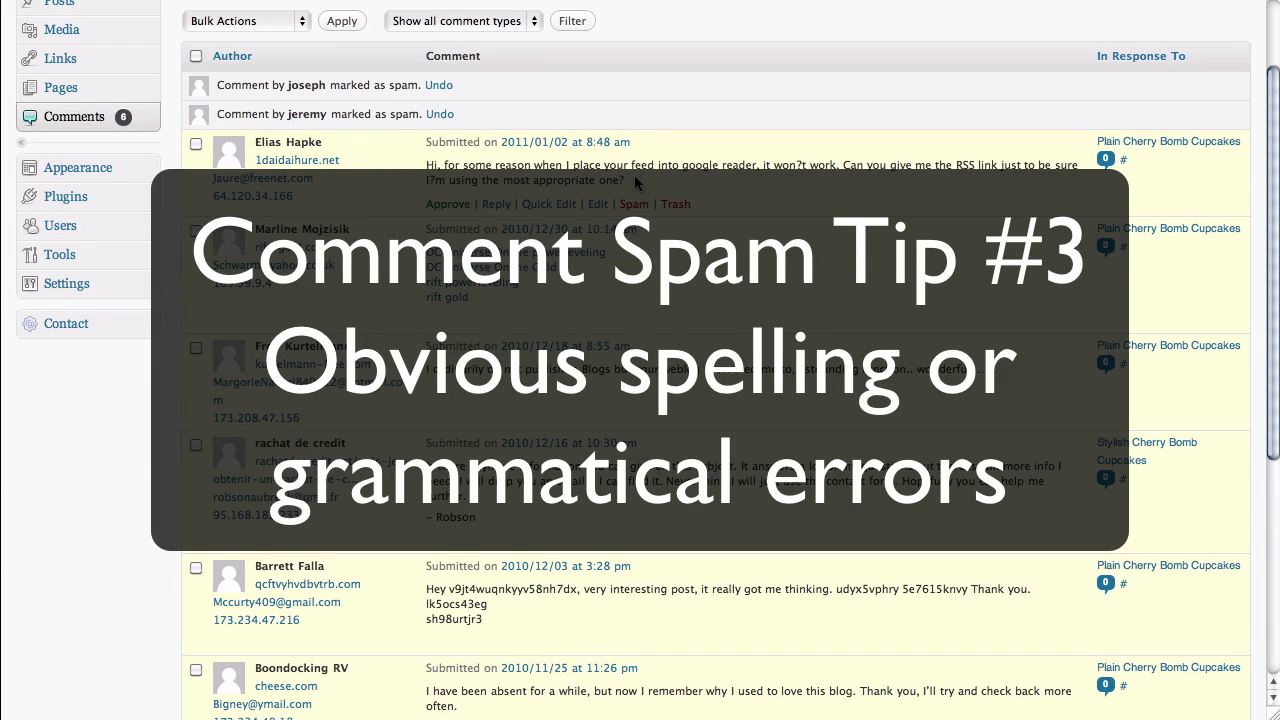
mouse_move(765, 184)
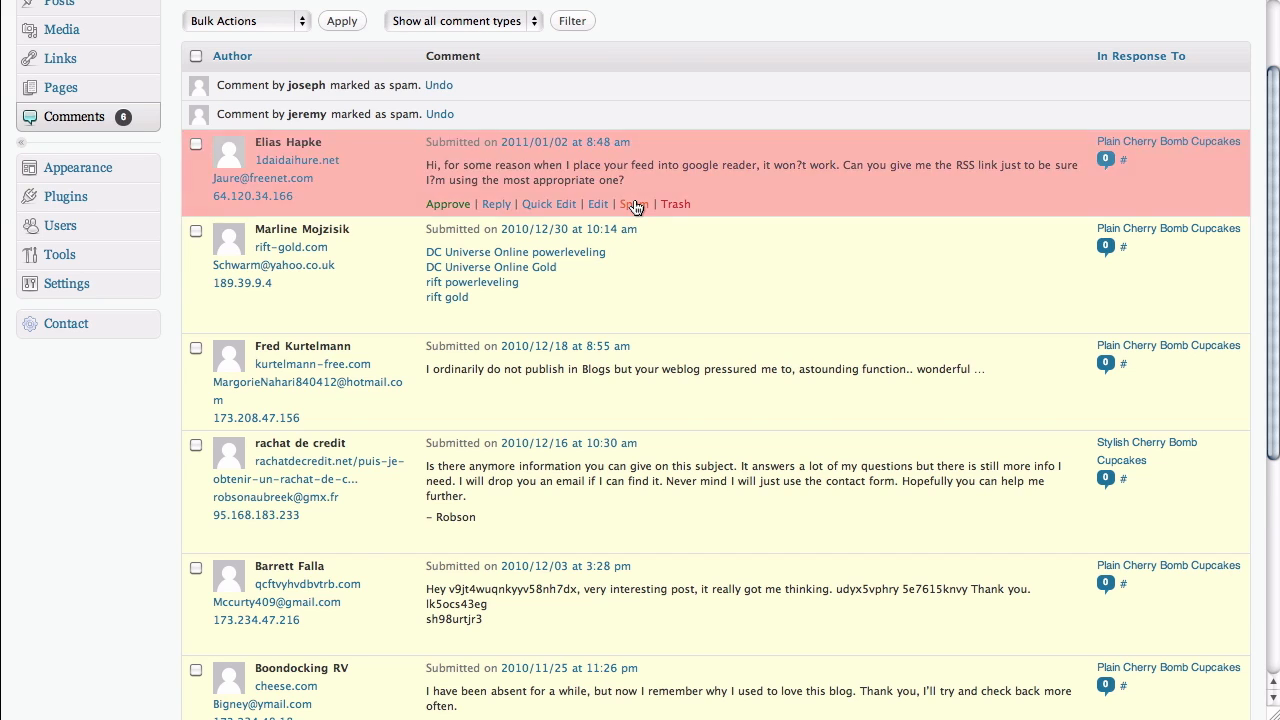
left_click(634, 204)
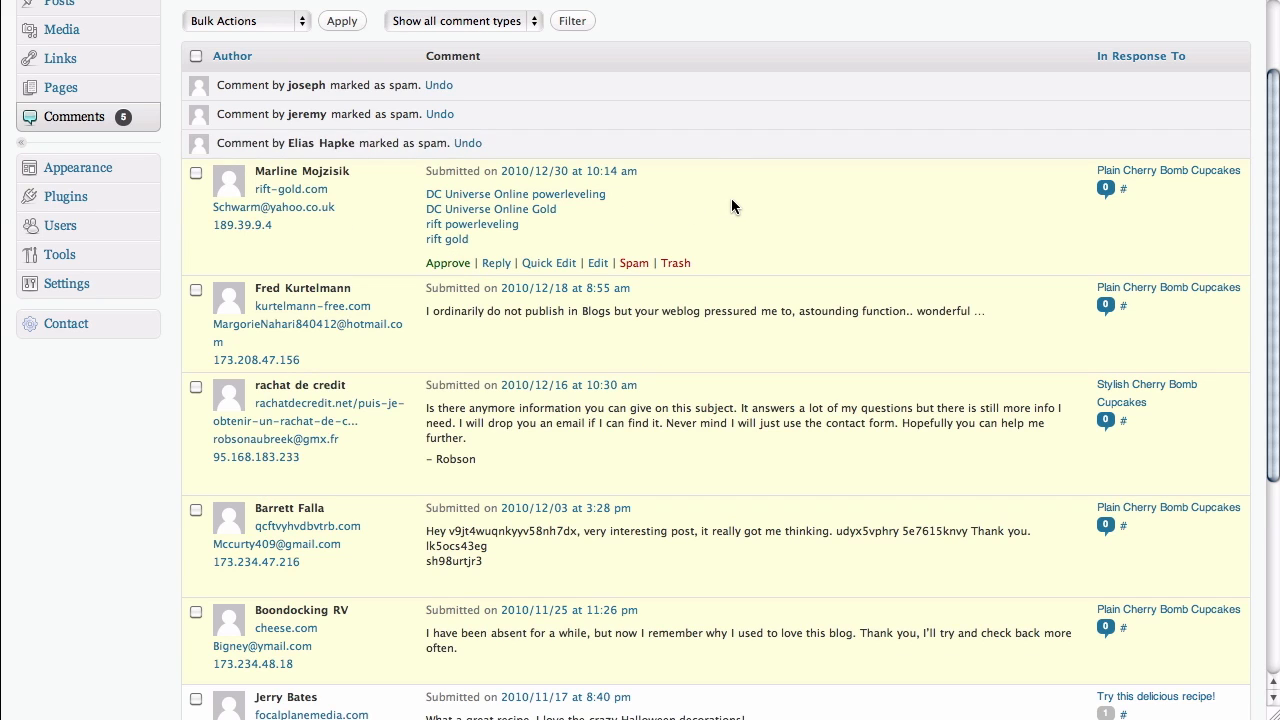
mouse_move(363, 253)
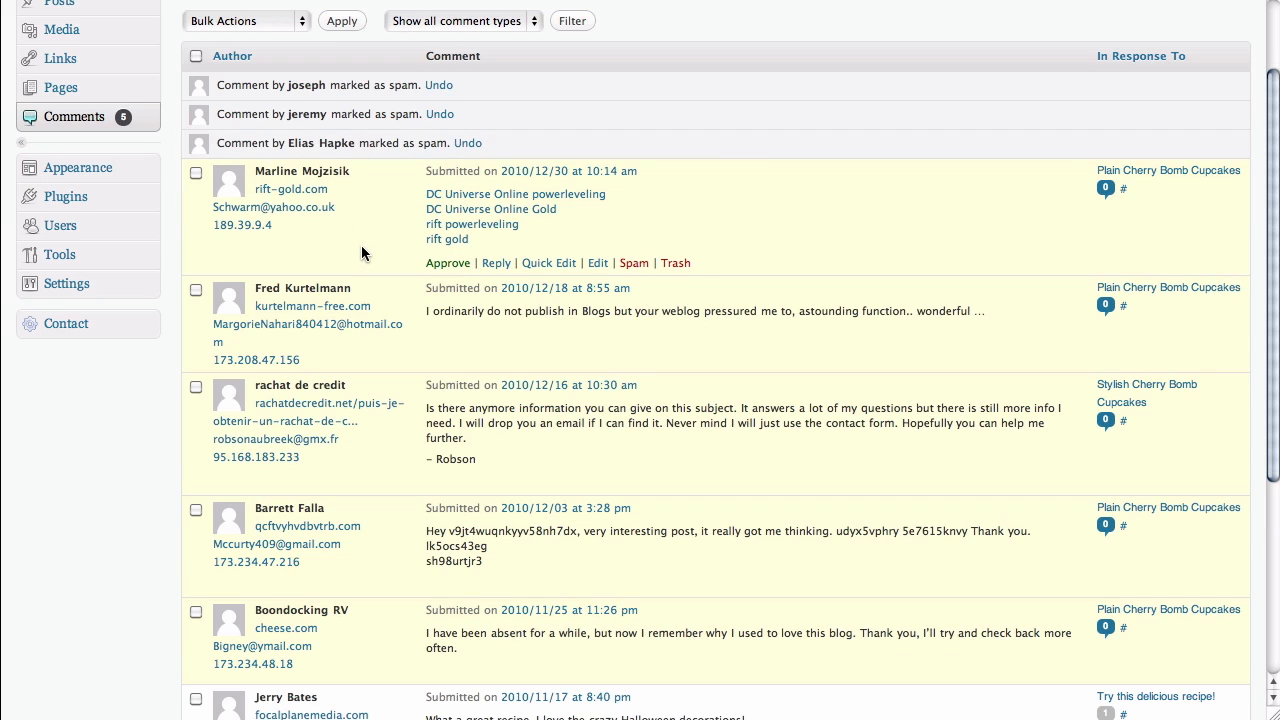
mouse_move(349, 208)
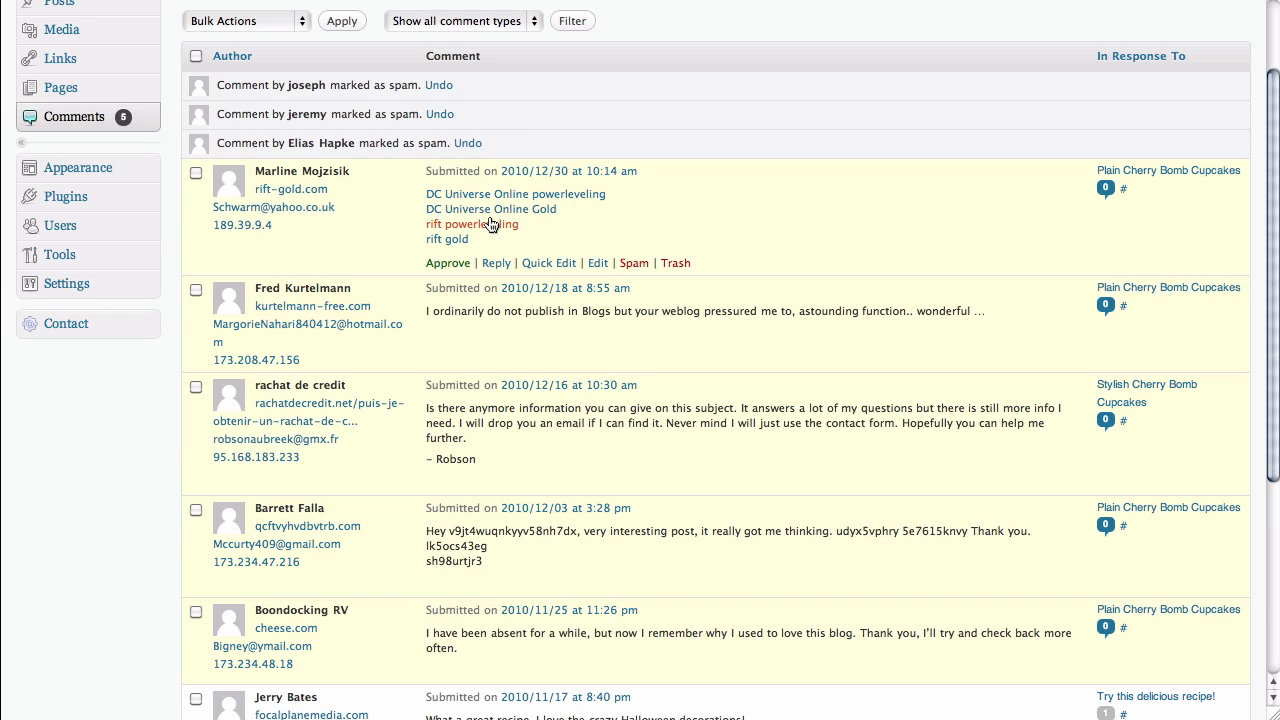
mouse_move(633, 243)
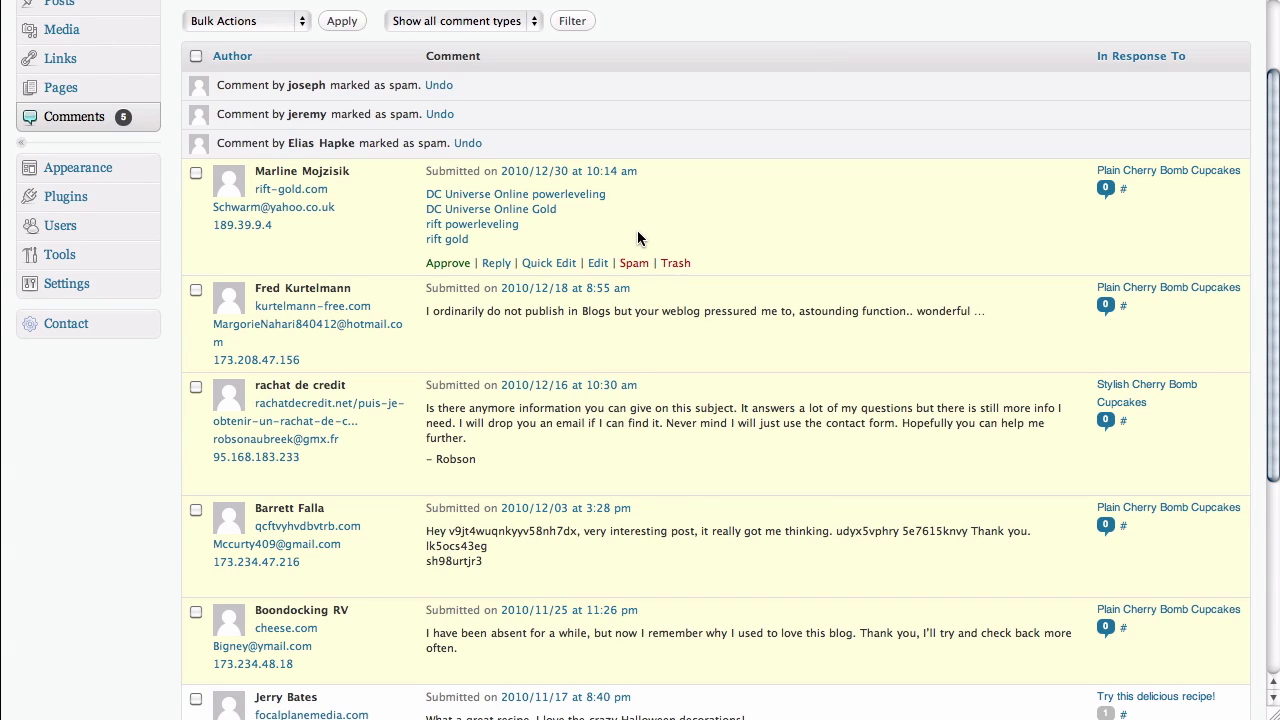
mouse_move(633, 263)
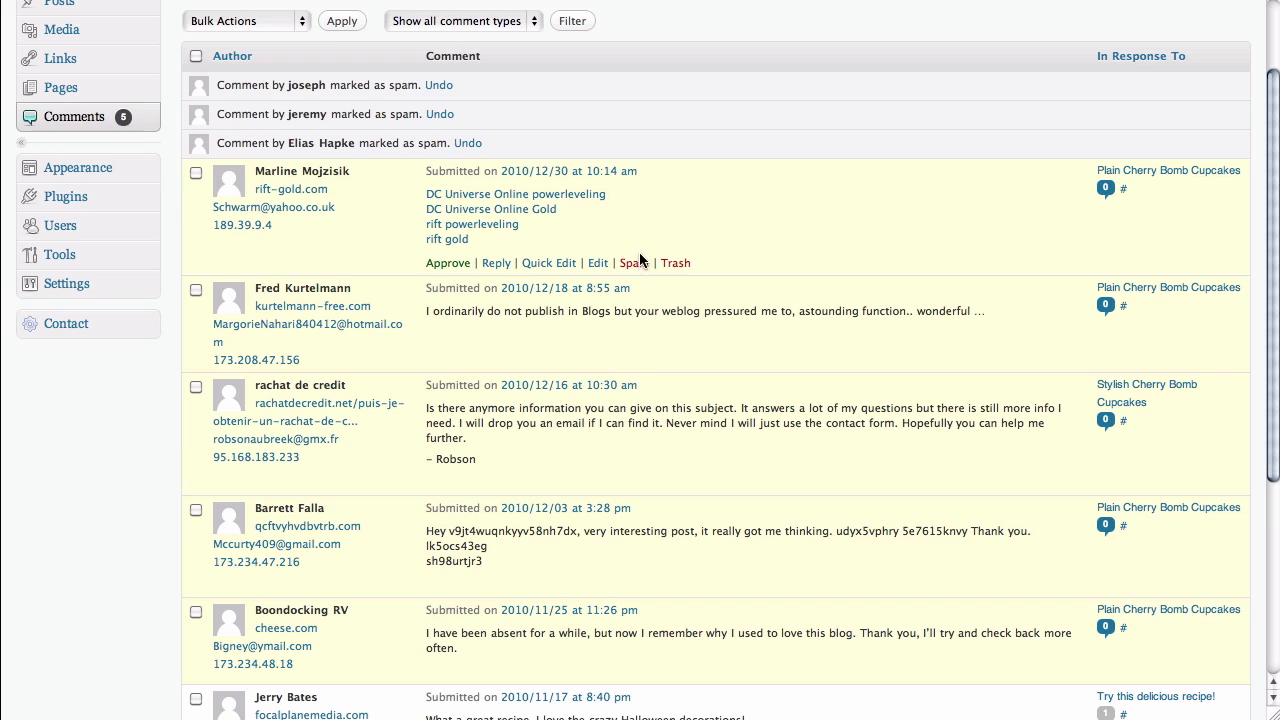
left_click(633, 263)
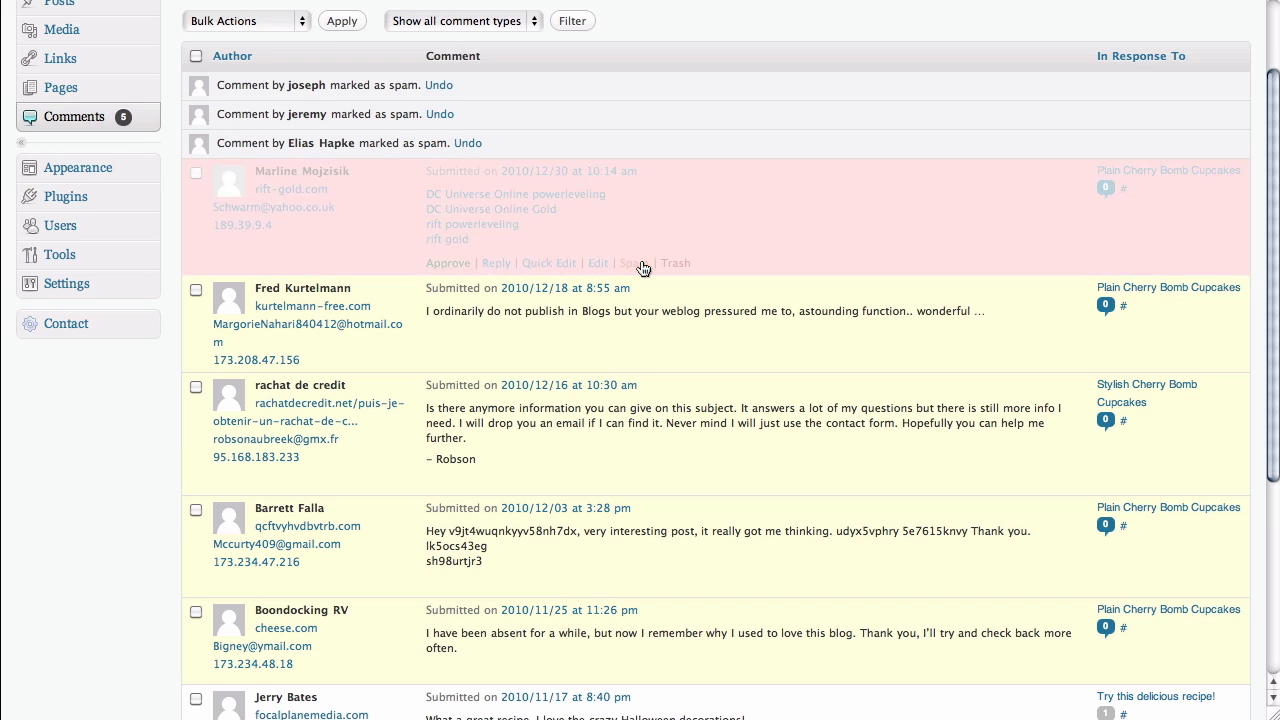
left_click(628, 262)
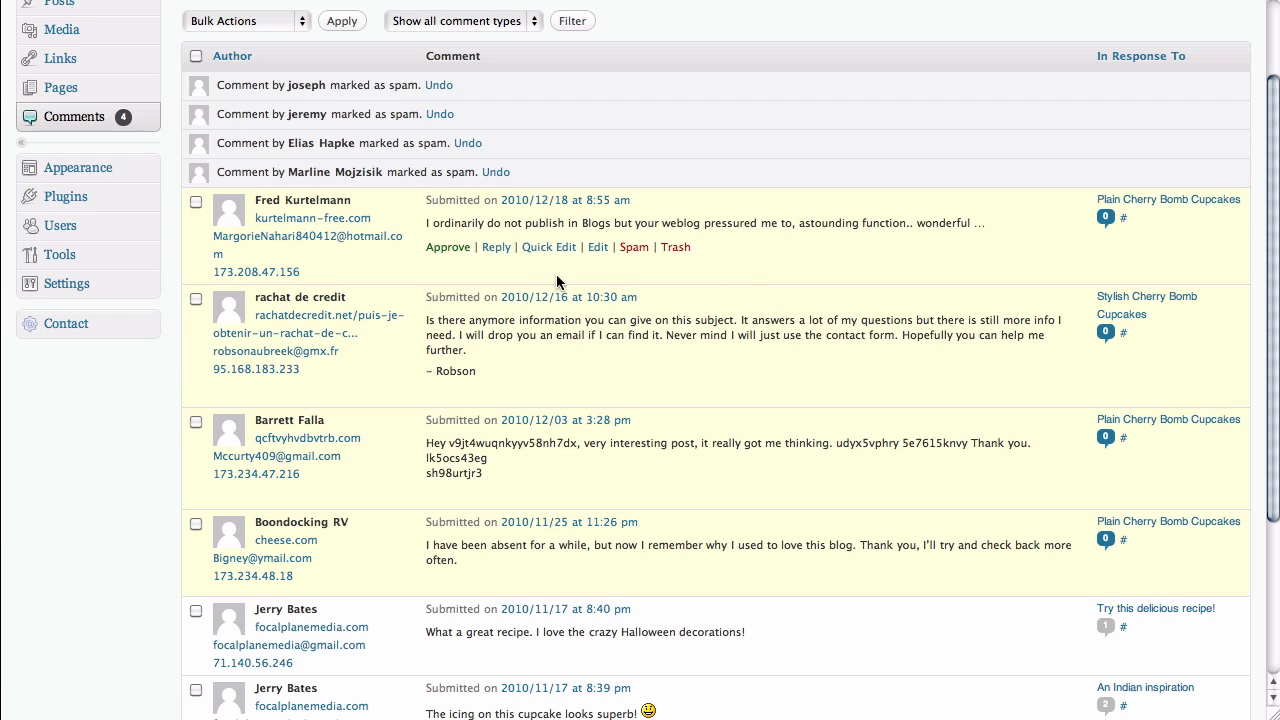
mouse_move(372, 258)
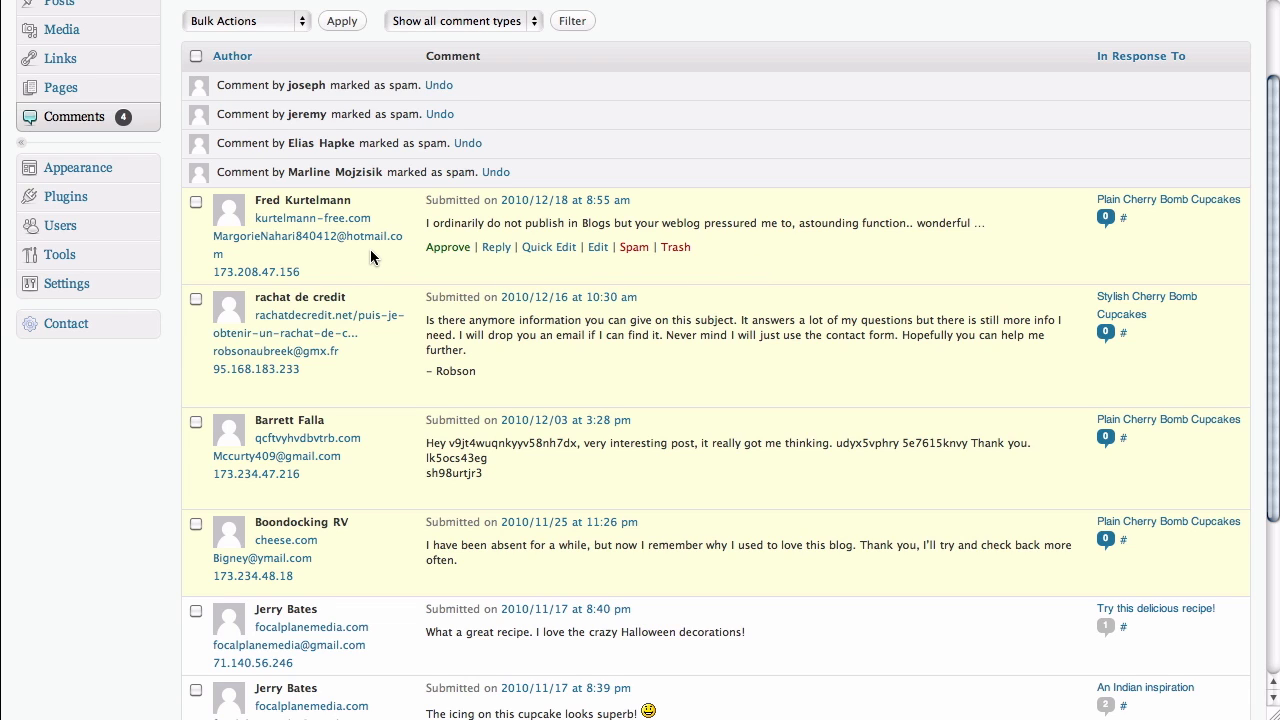
mouse_move(448, 247)
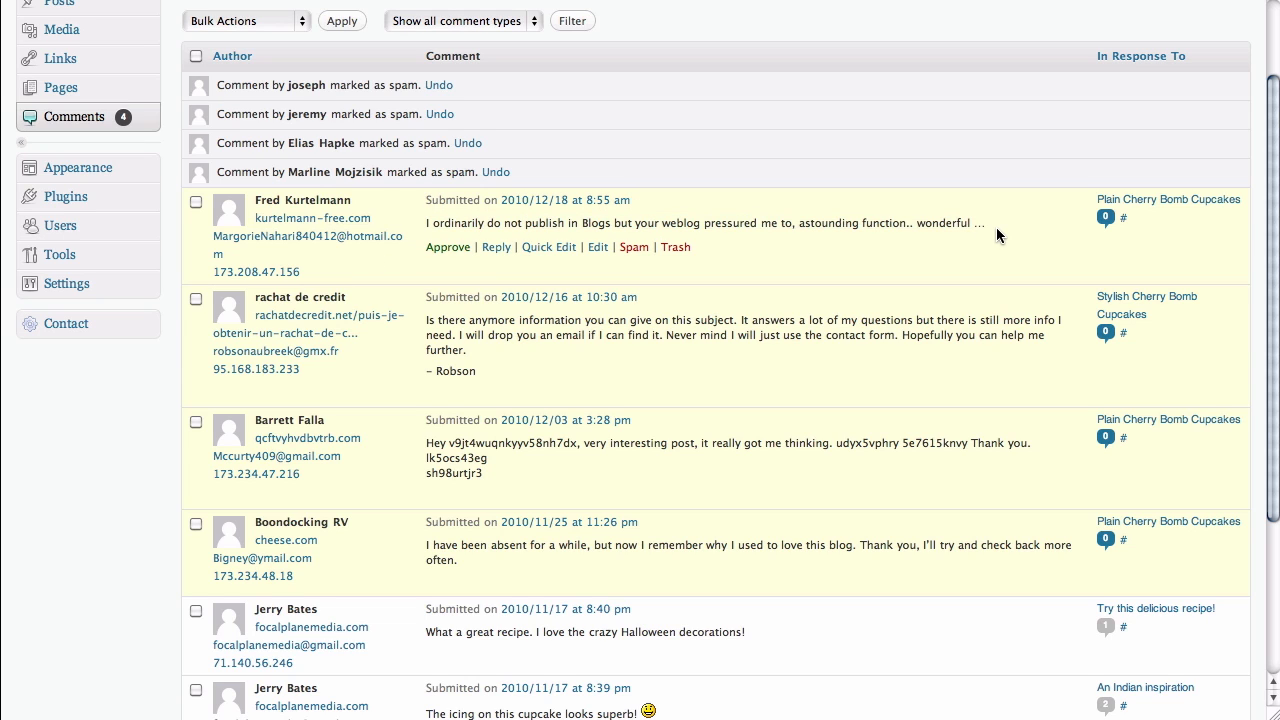
mouse_move(892, 262)
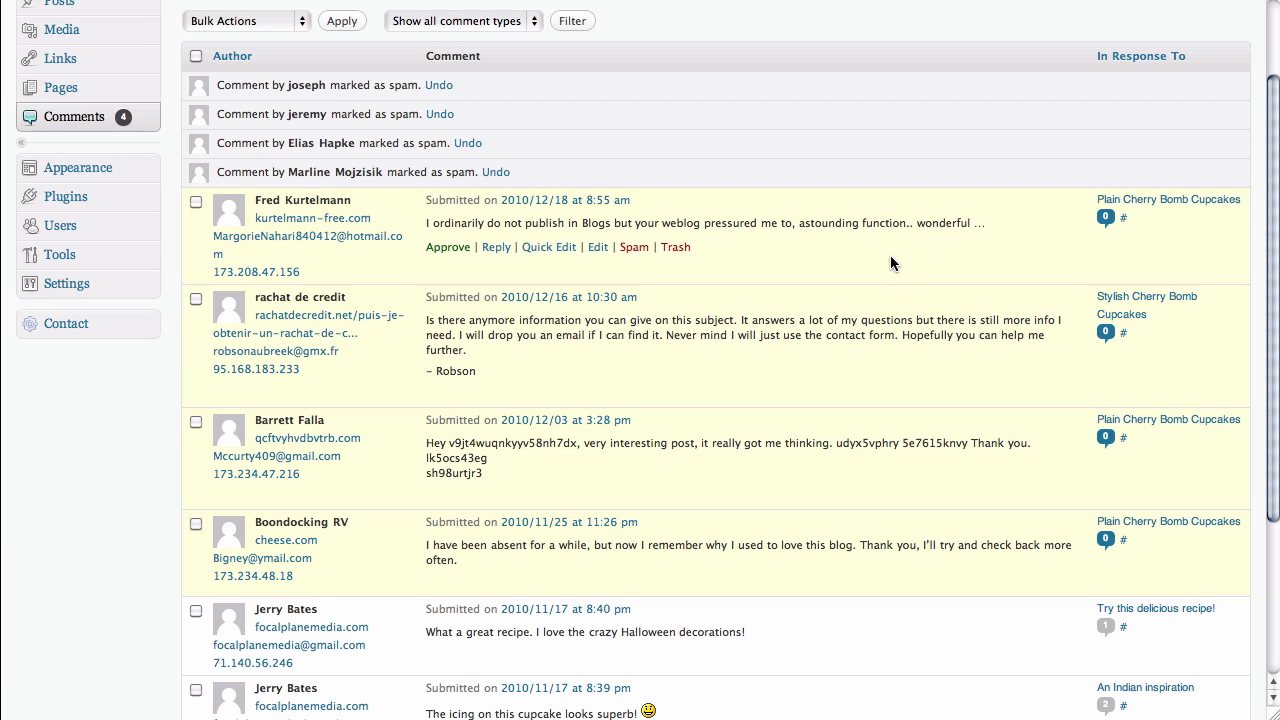
mouse_move(755, 259)
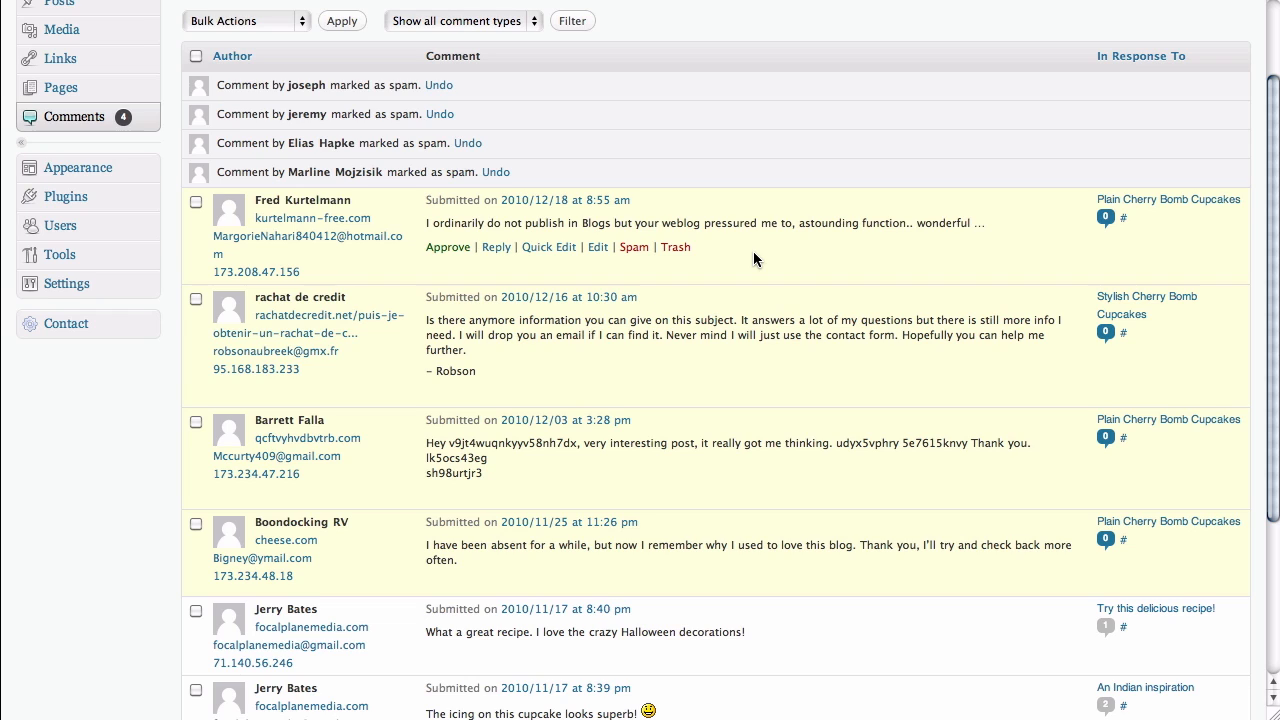
mouse_move(757, 259)
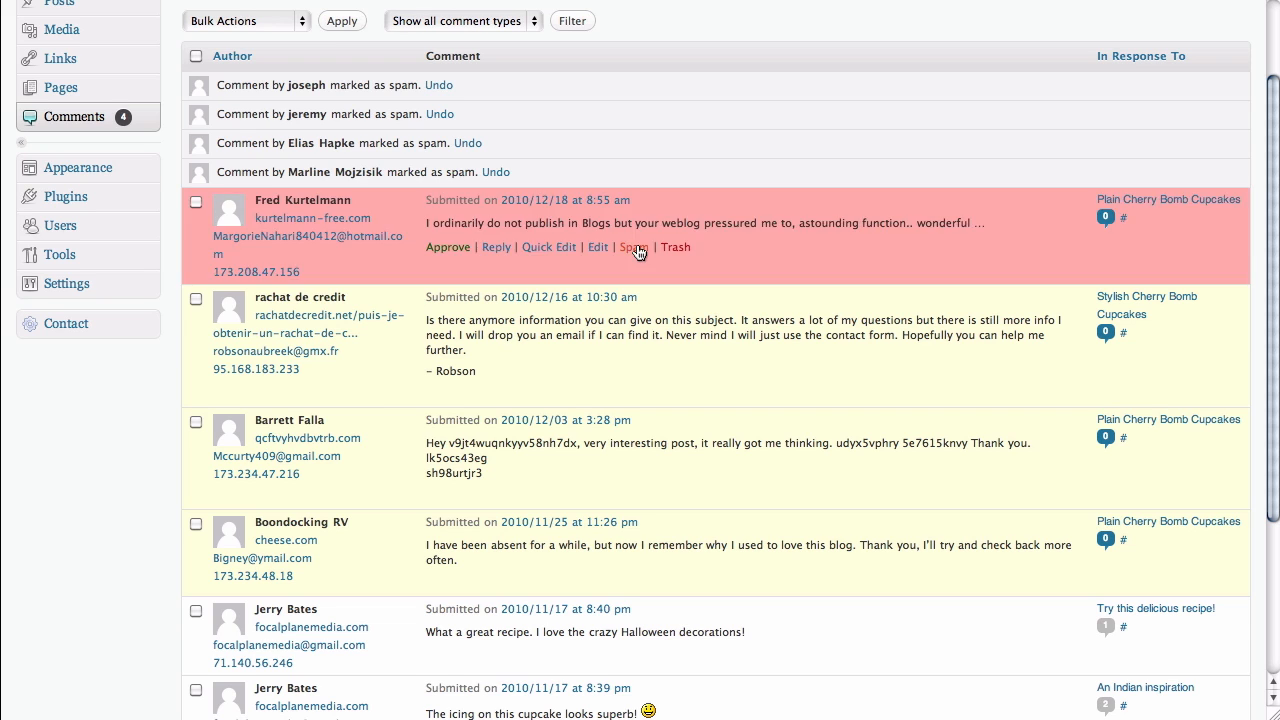
left_click(632, 247)
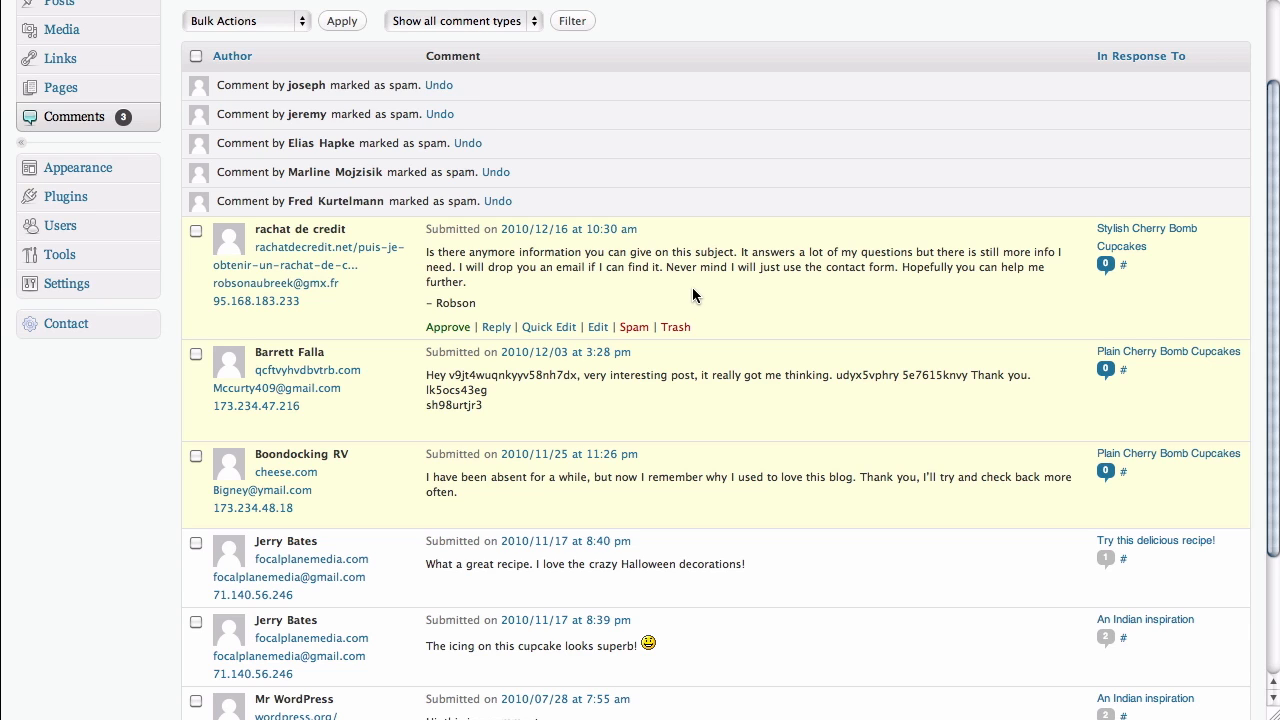
mouse_move(365, 305)
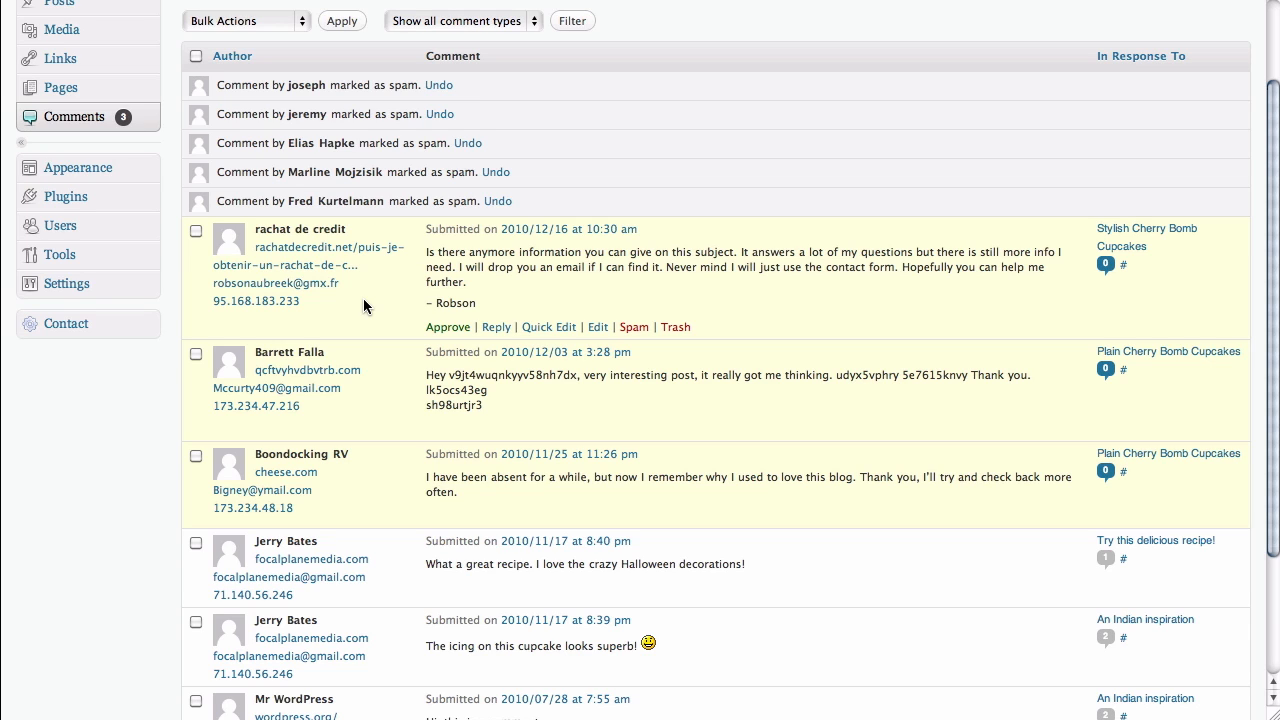
mouse_move(372, 277)
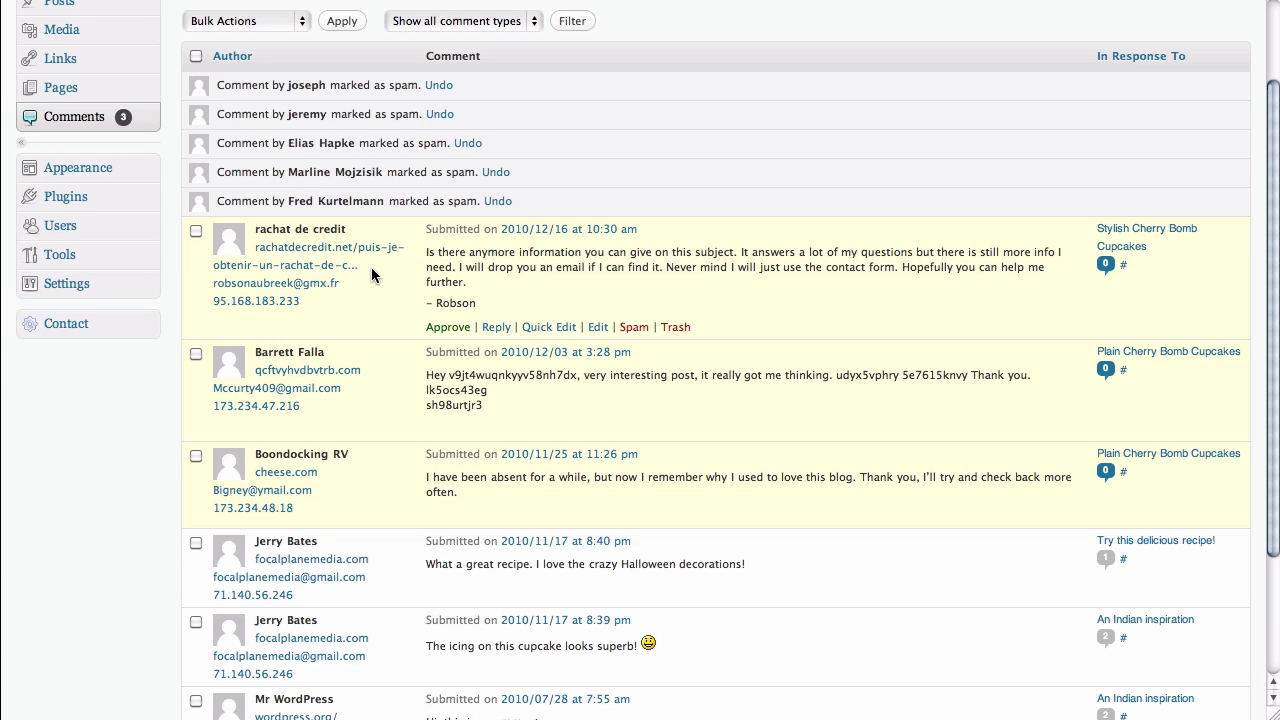
mouse_move(349, 291)
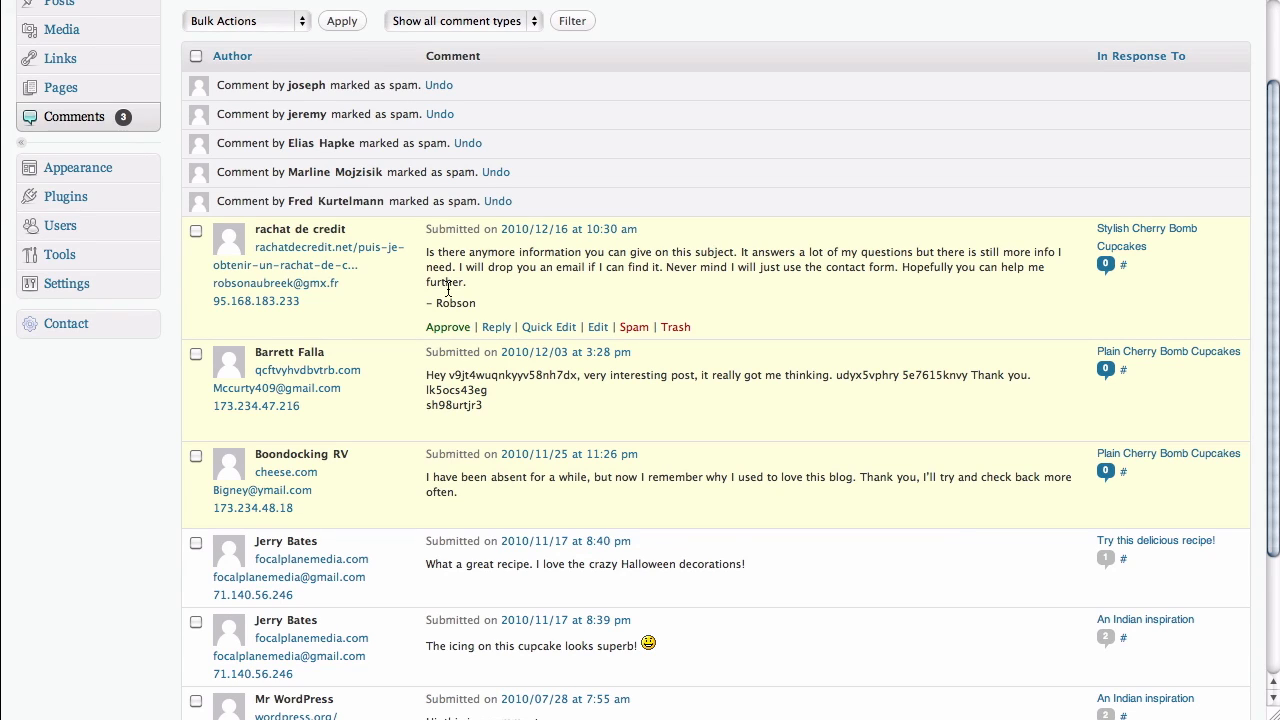
mouse_move(500, 284)
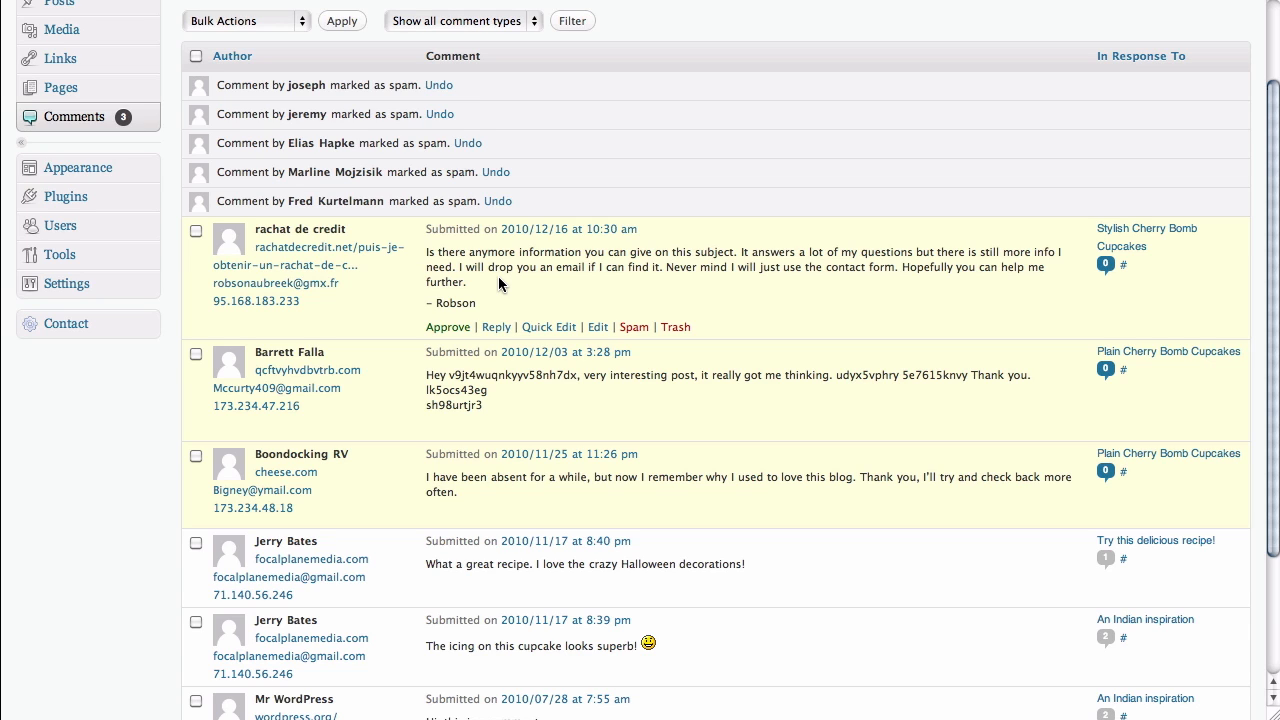
mouse_move(520, 281)
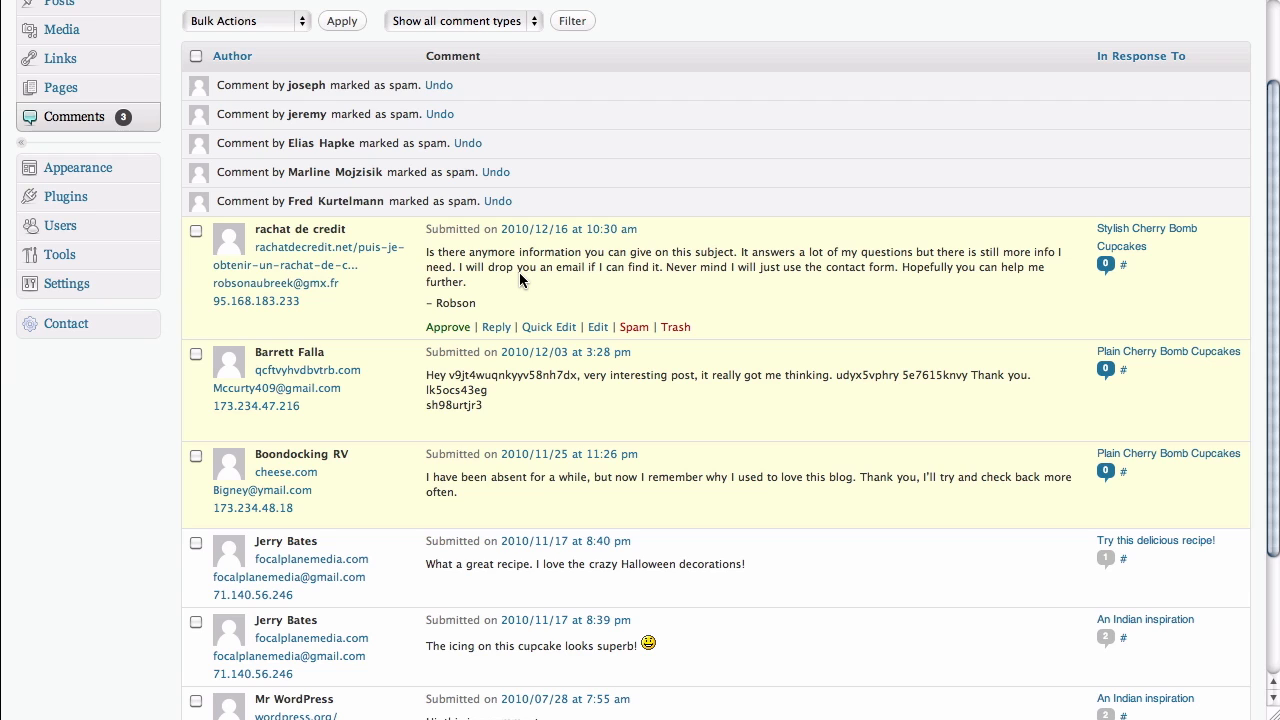
mouse_move(690, 288)
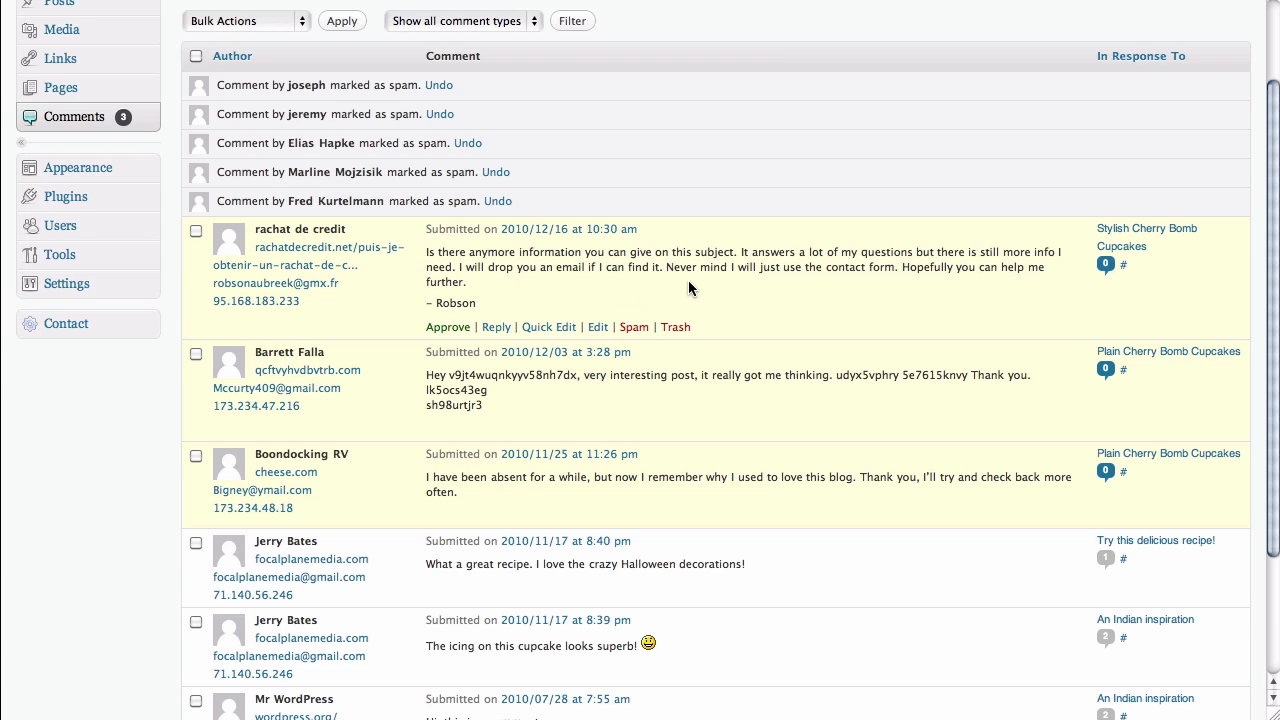
mouse_move(658, 307)
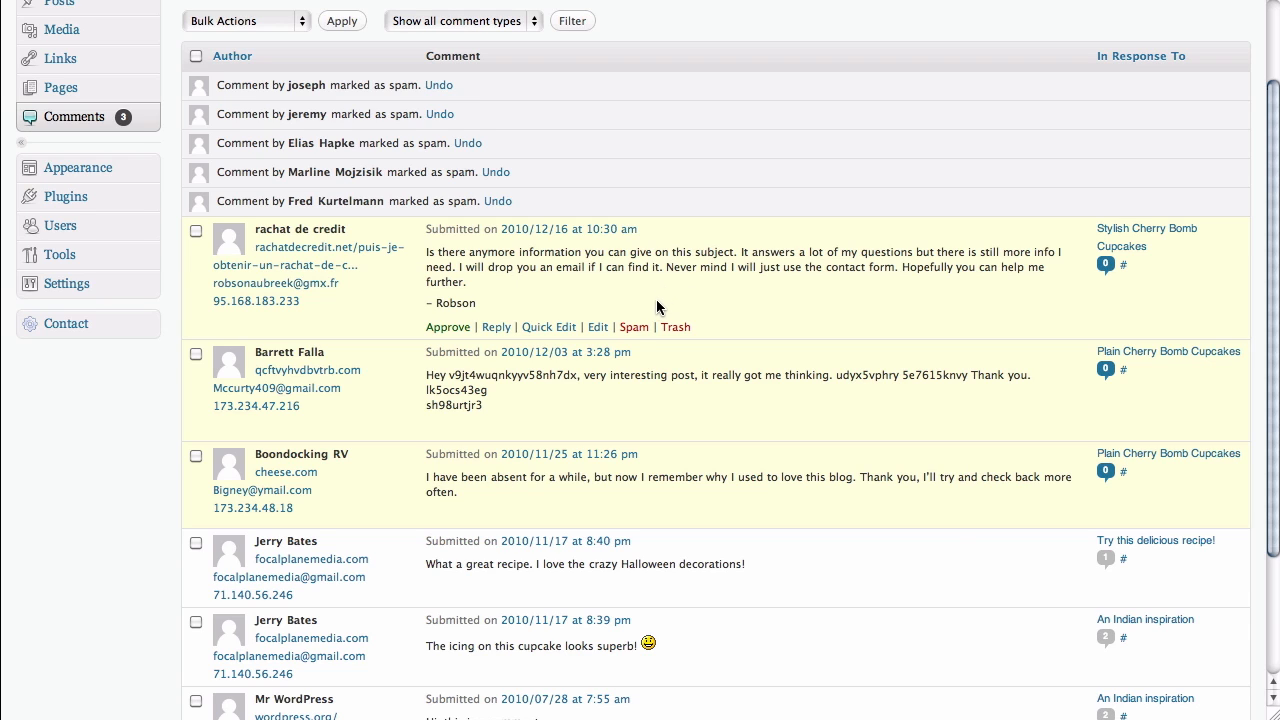
Step: Mark Robson's "rachat de credit" comment as spam, leaving two pending
left_click(633, 327)
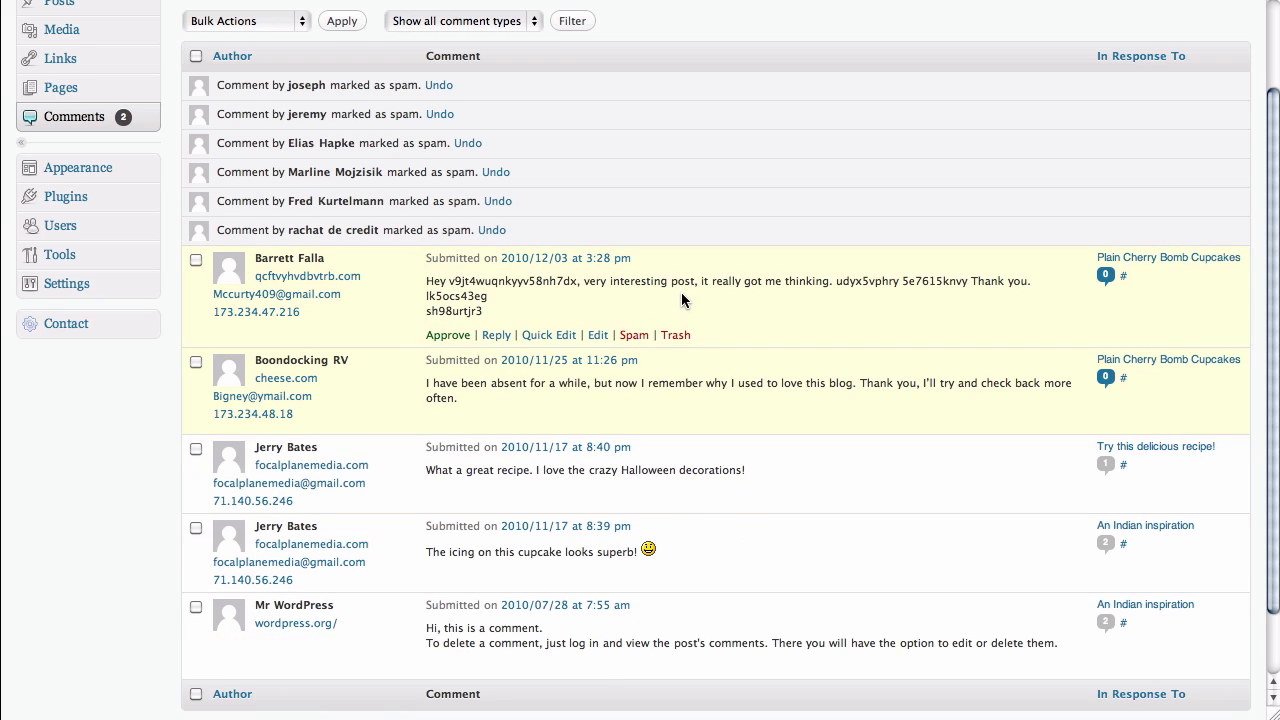
mouse_move(382, 295)
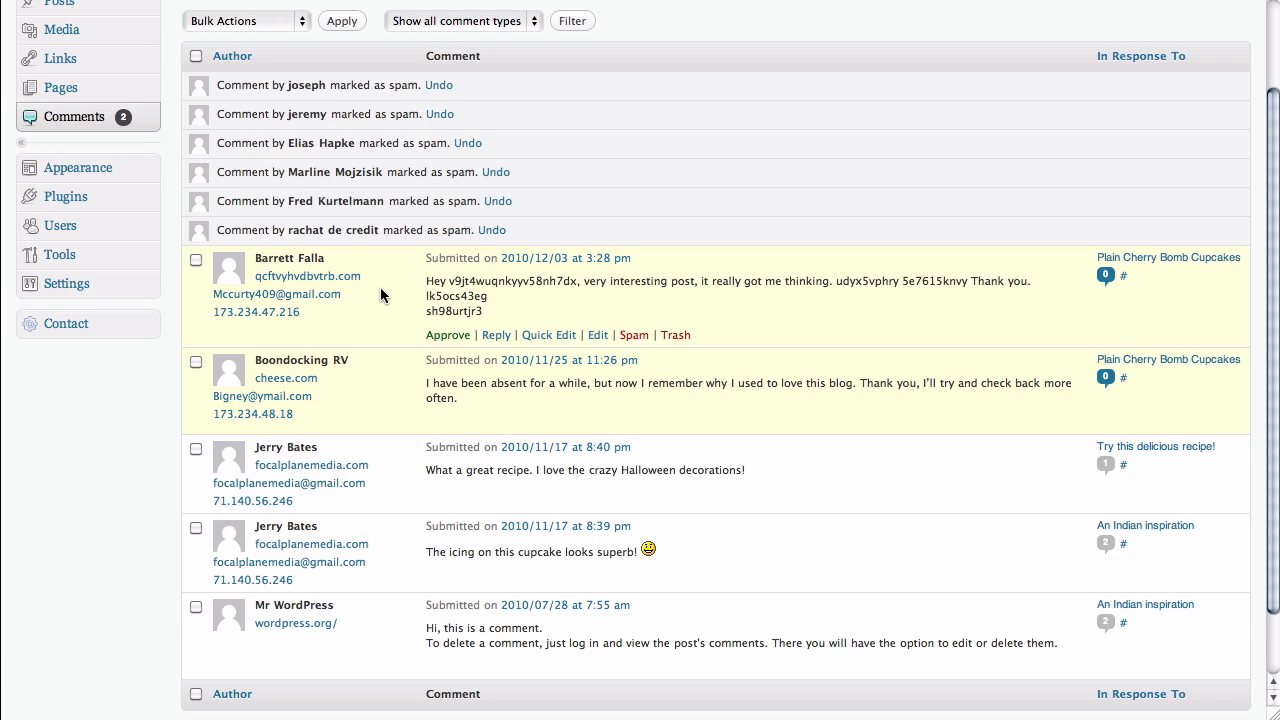
mouse_move(398, 292)
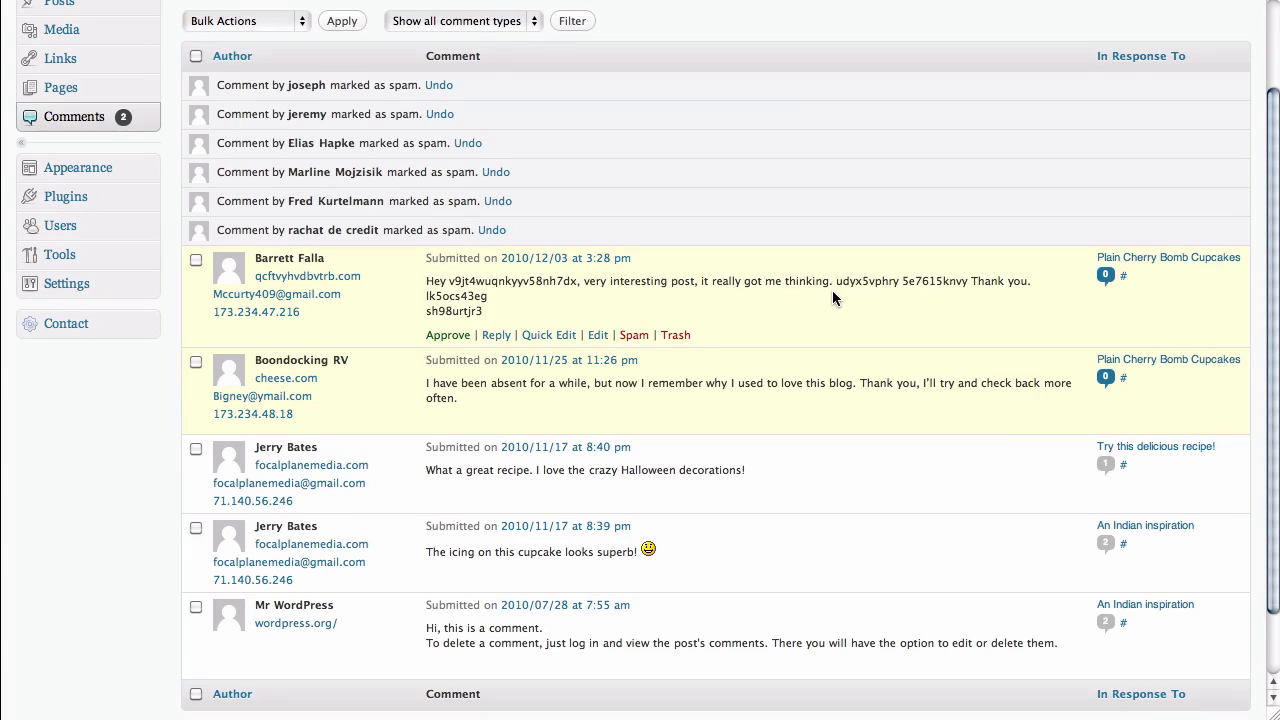
mouse_move(825, 296)
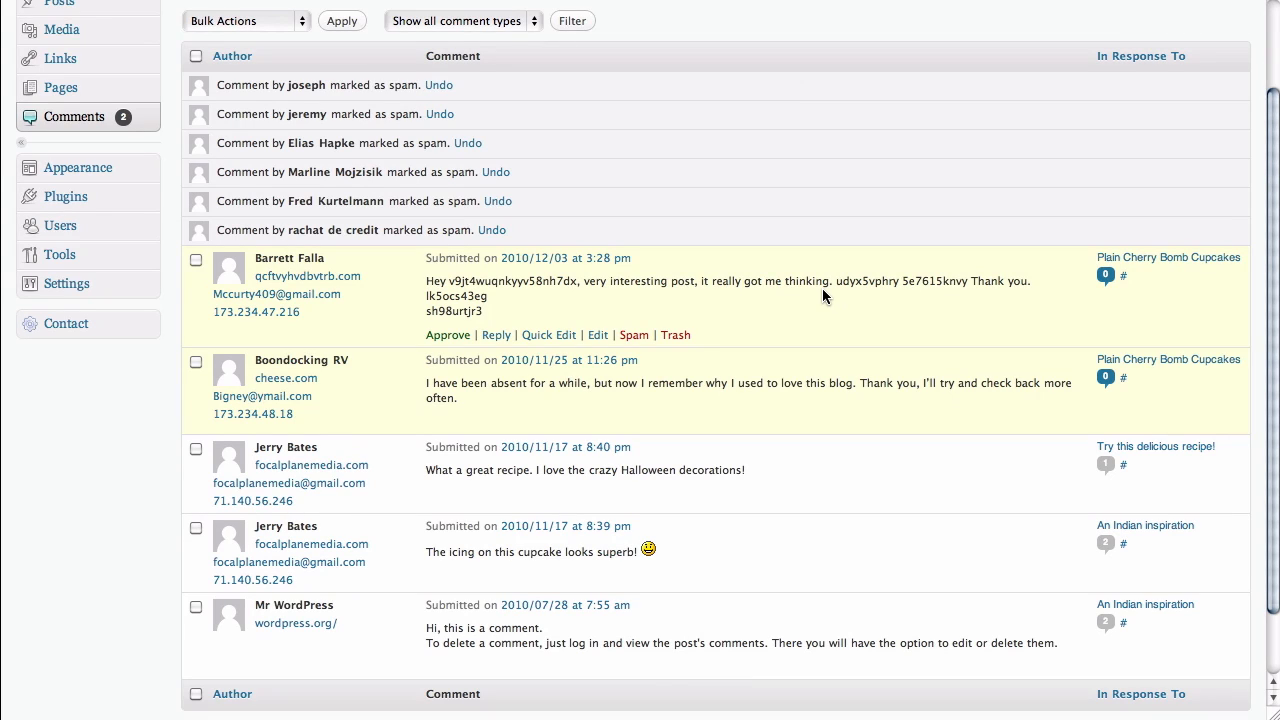
mouse_move(634, 335)
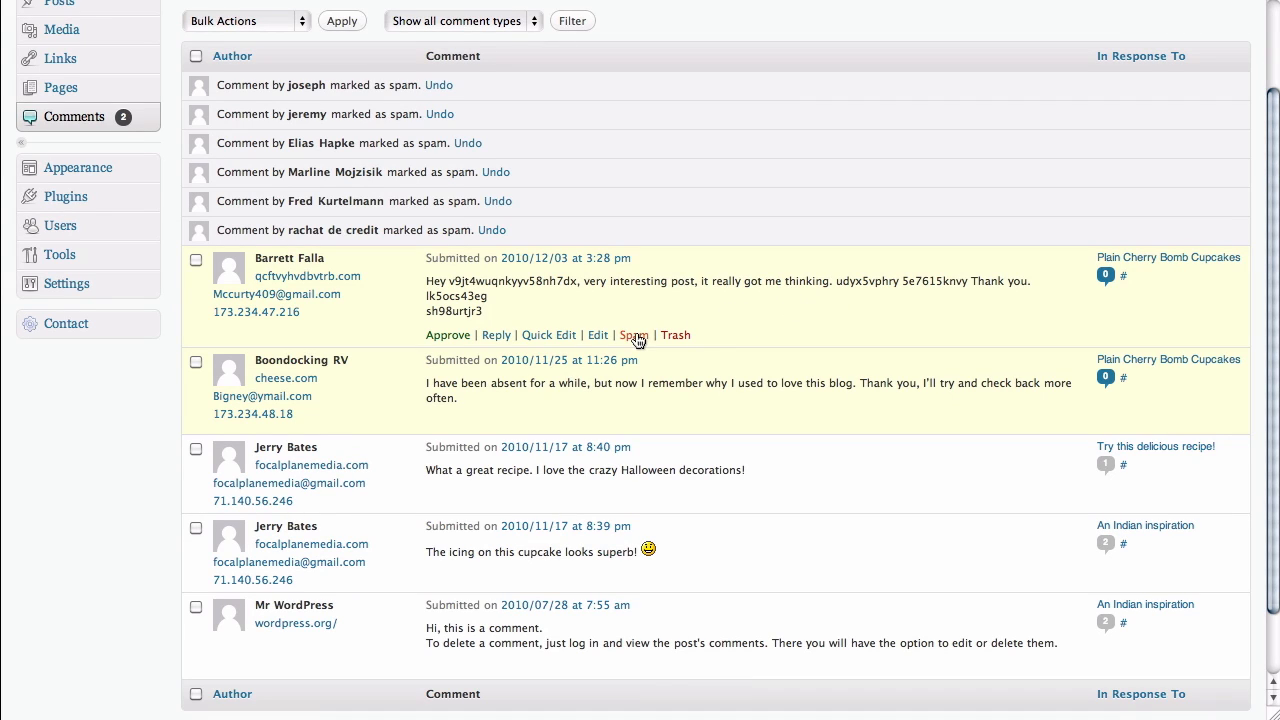
left_click(634, 335)
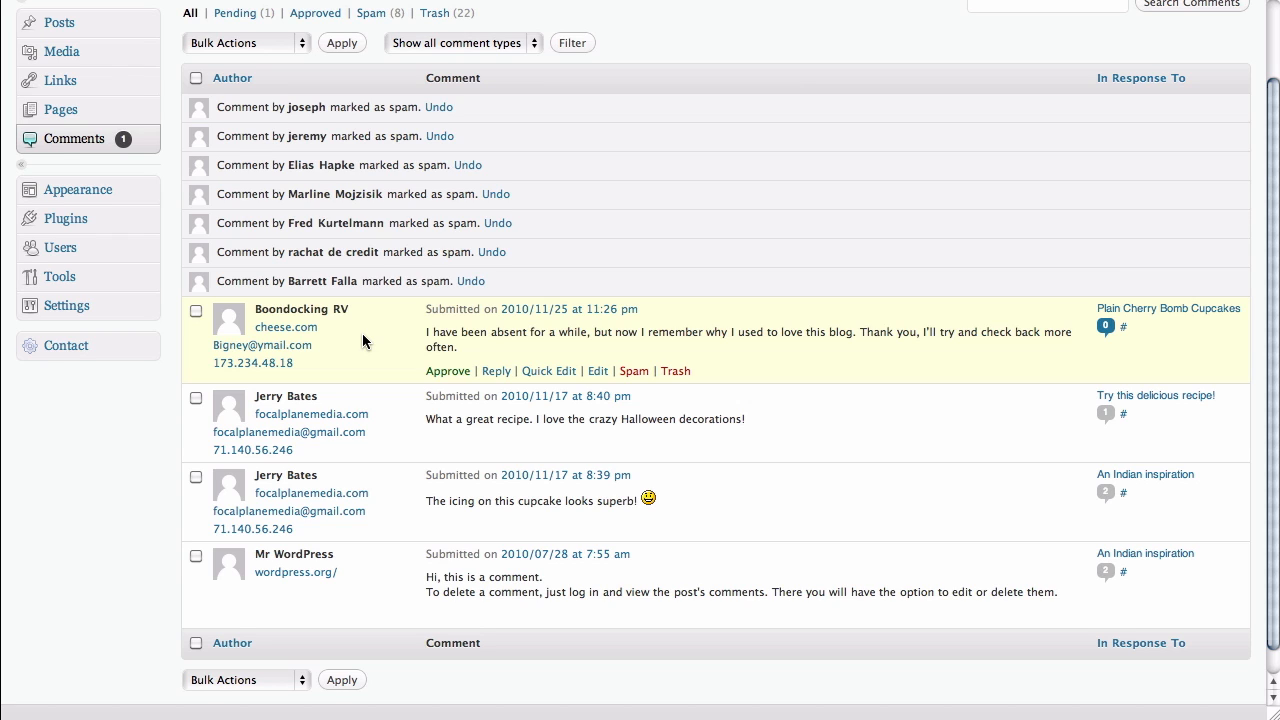
mouse_move(330, 340)
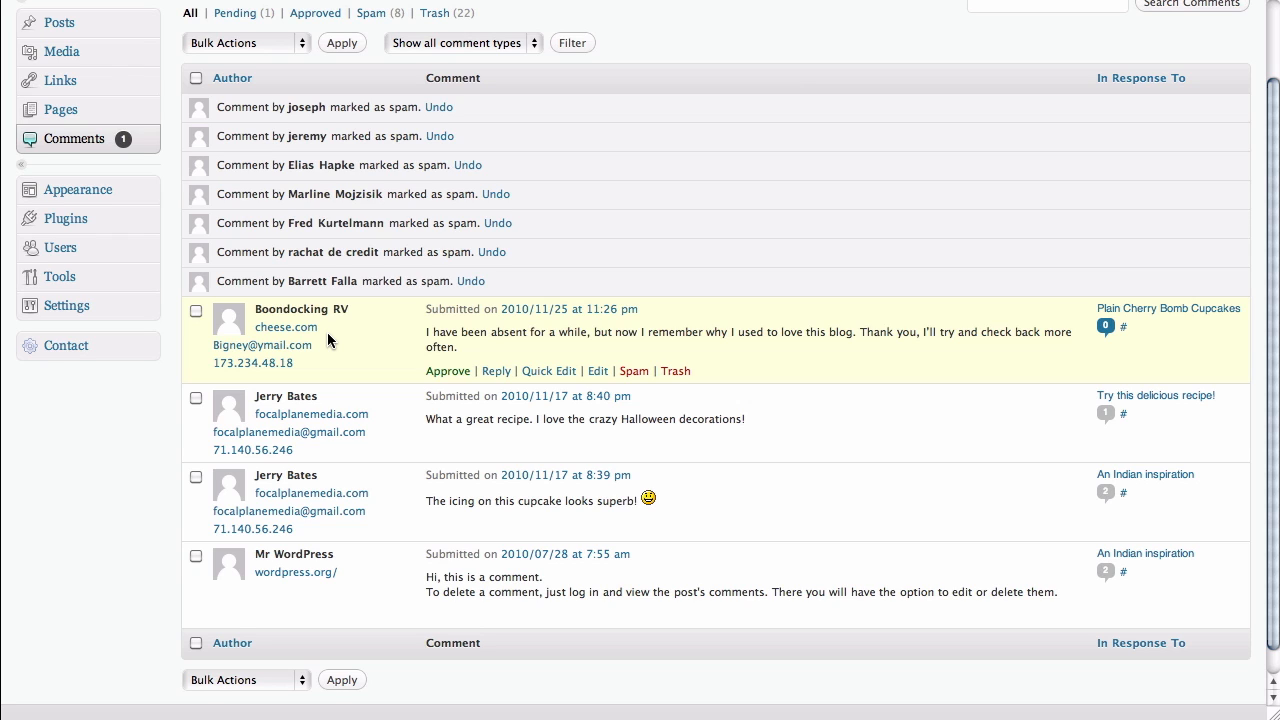
mouse_move(360, 340)
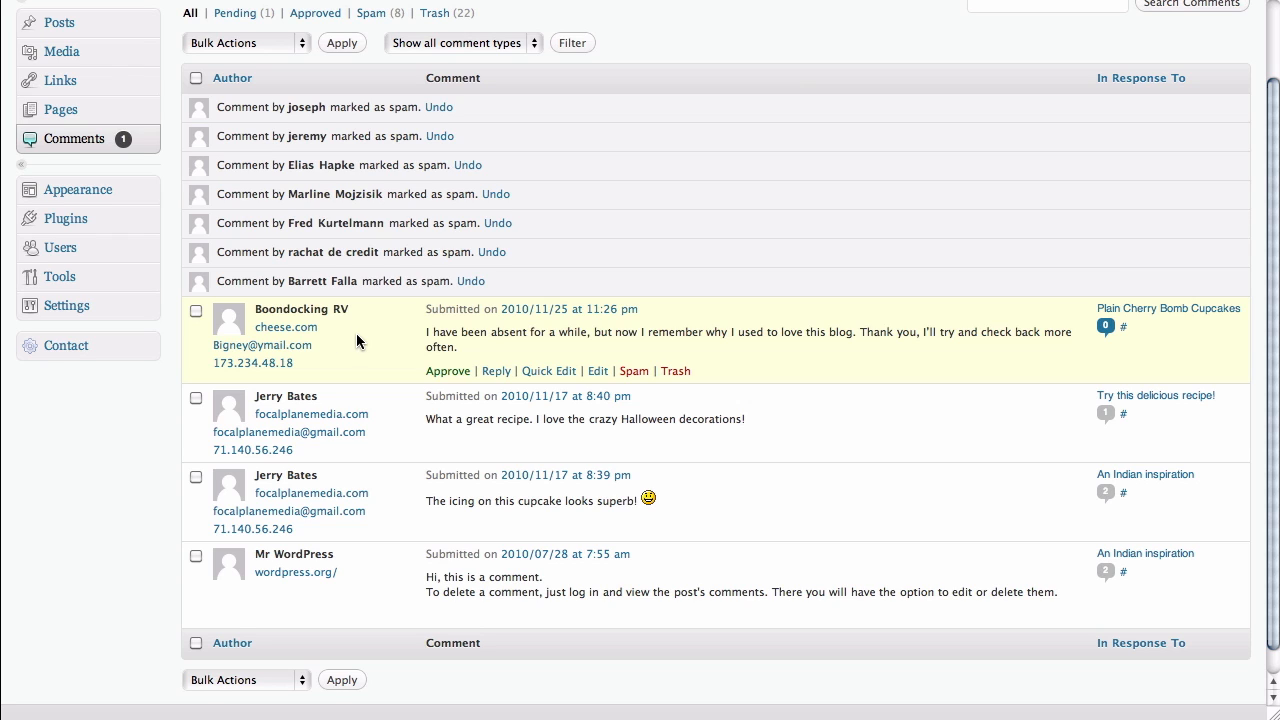
mouse_move(502, 352)
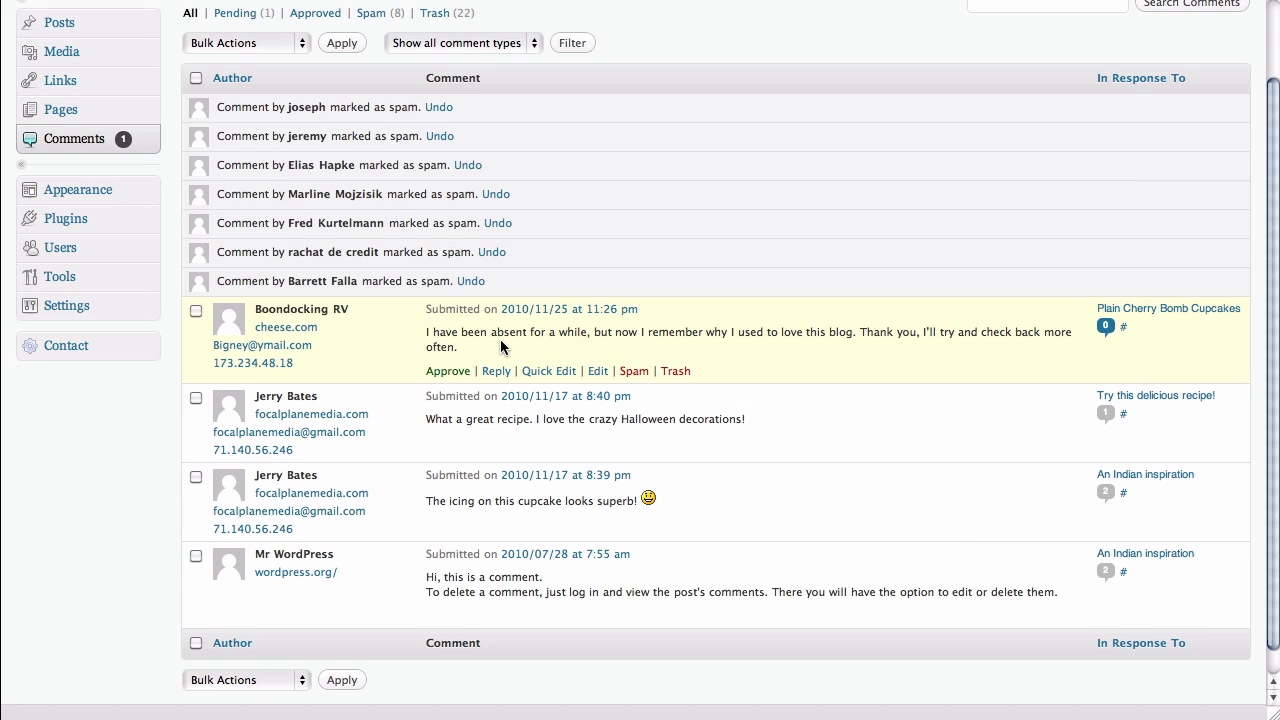
mouse_move(611, 362)
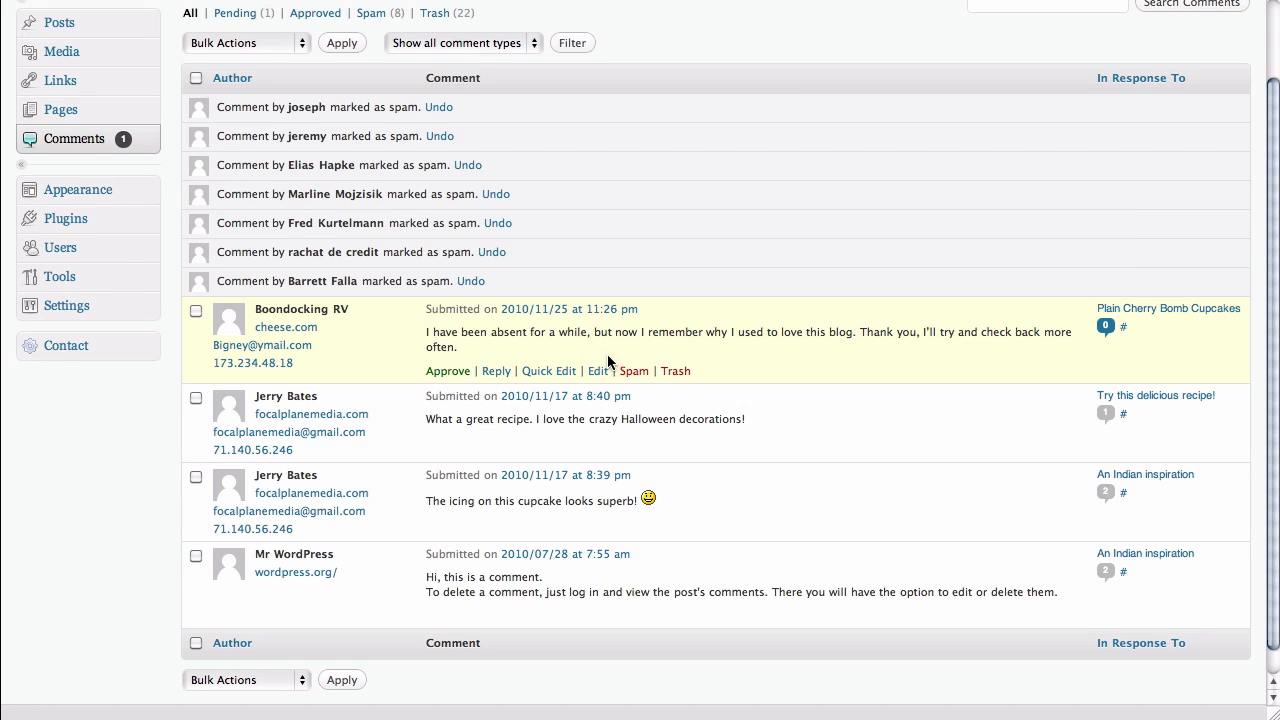
Step: Mark Boondocking RV's comment as spam, emptying the pending queue with nine in spam
left_click(634, 371)
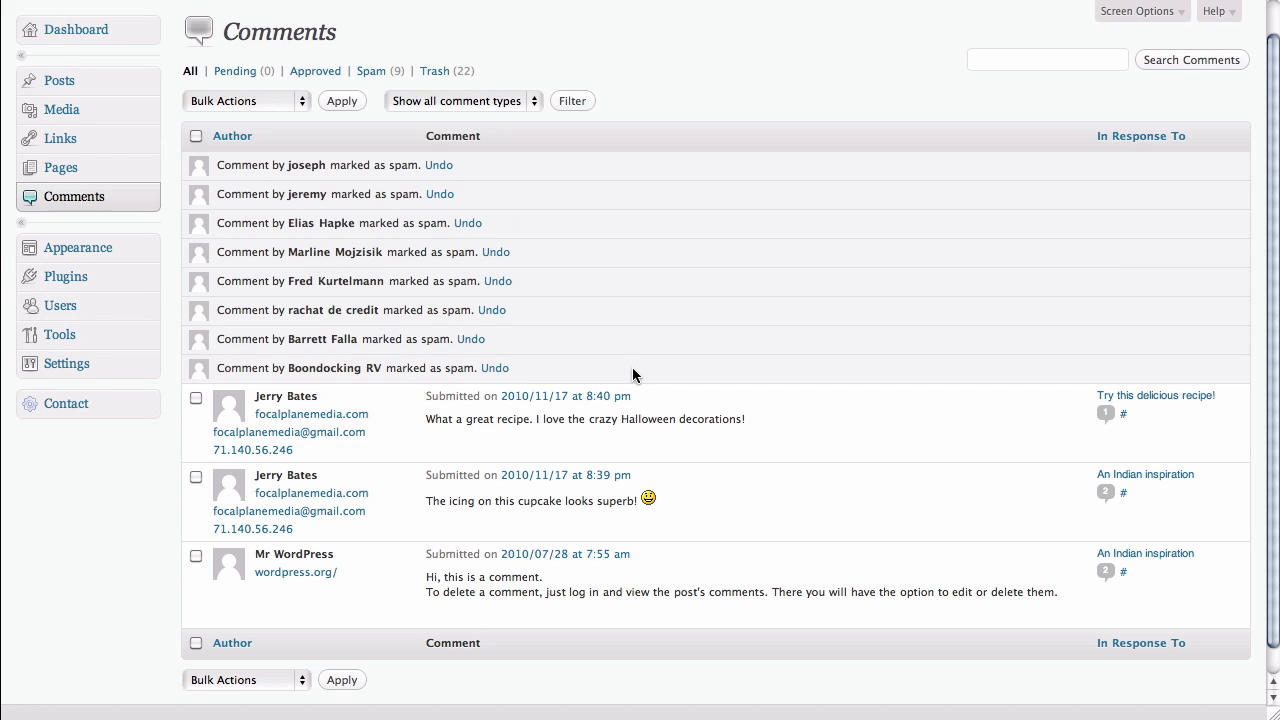
mouse_move(738, 367)
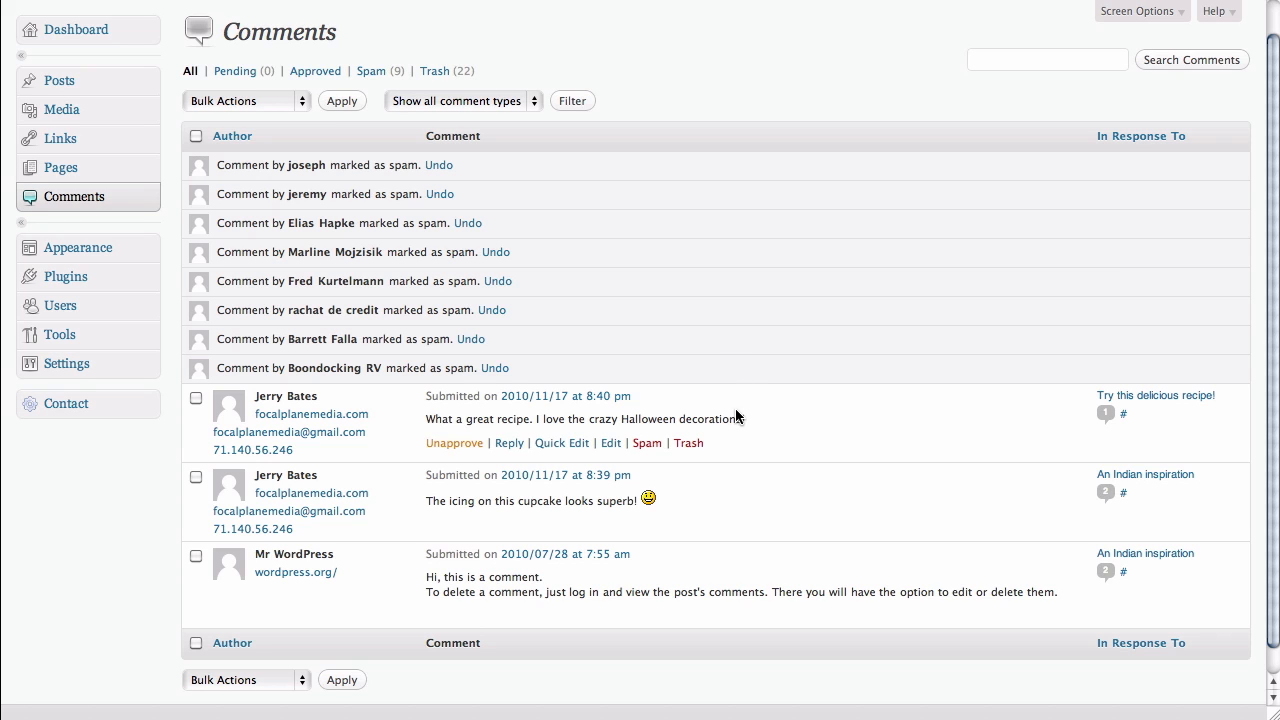
mouse_move(710, 569)
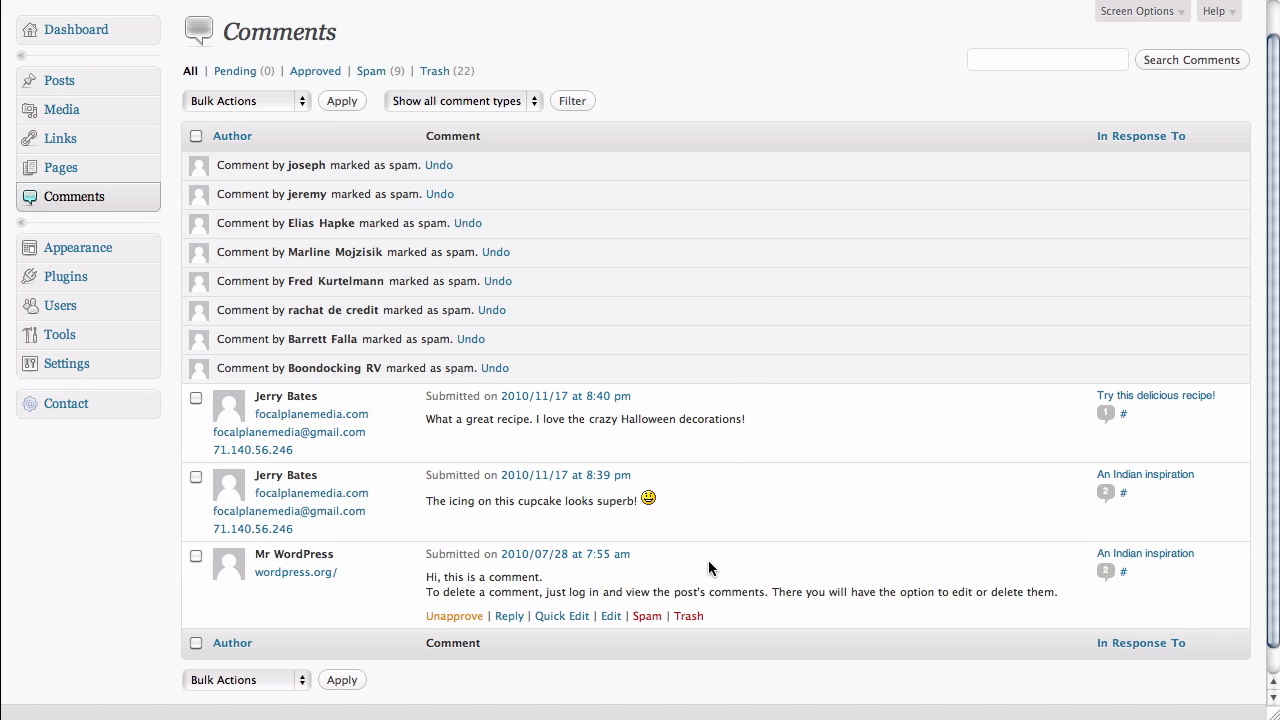
mouse_move(768, 421)
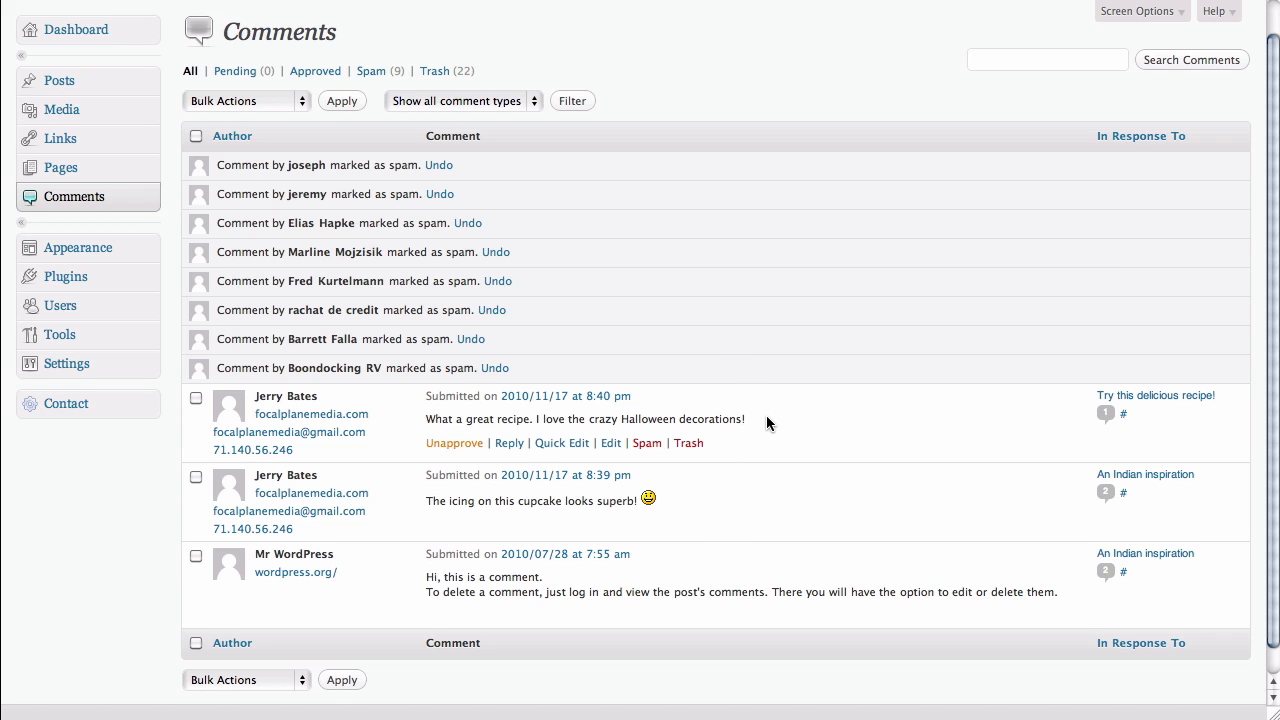